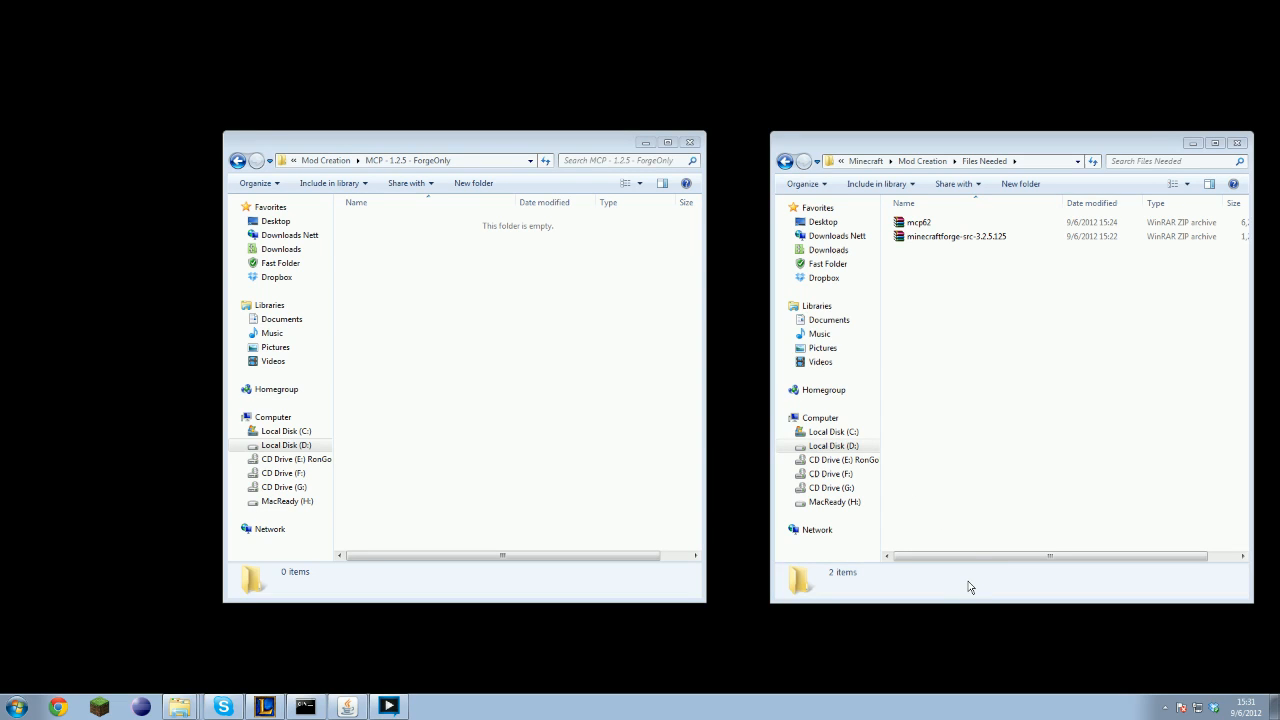
mouse_move(1051, 47)
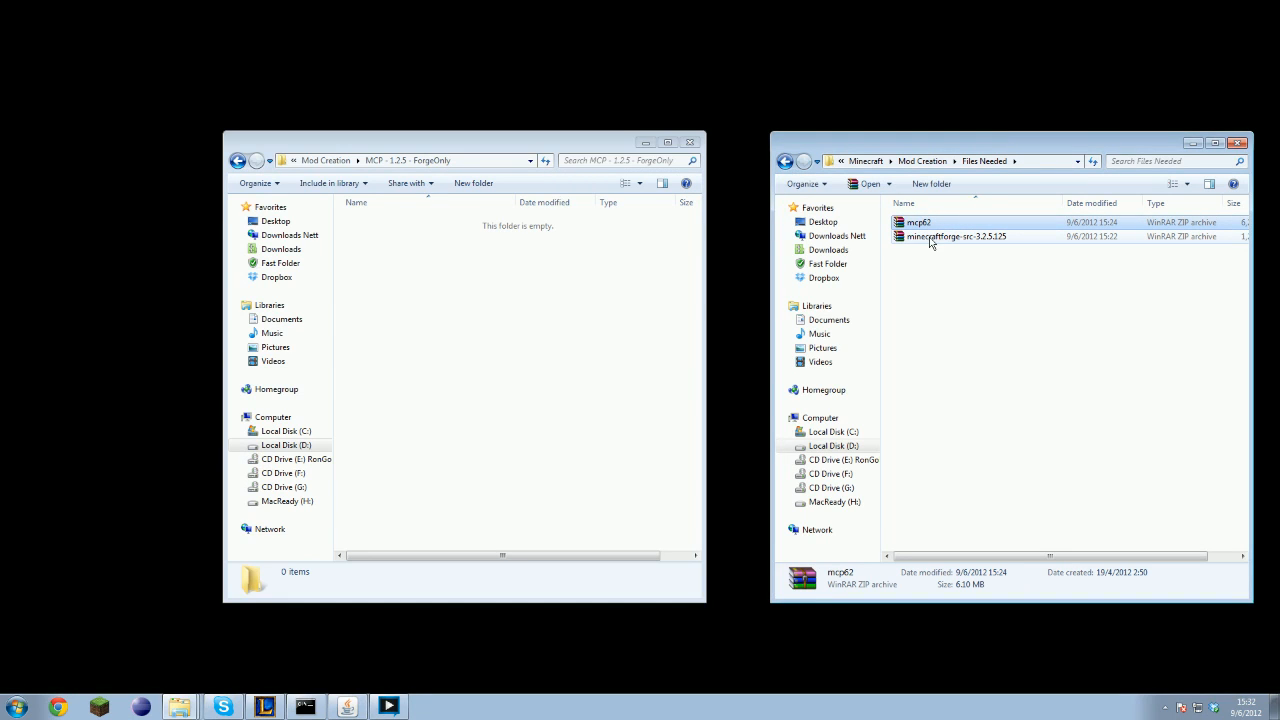
Step: Move mcp62.zip from Files Needed into the MCP - 1.2.5 - ForgeOnly folder
left_click(955, 236)
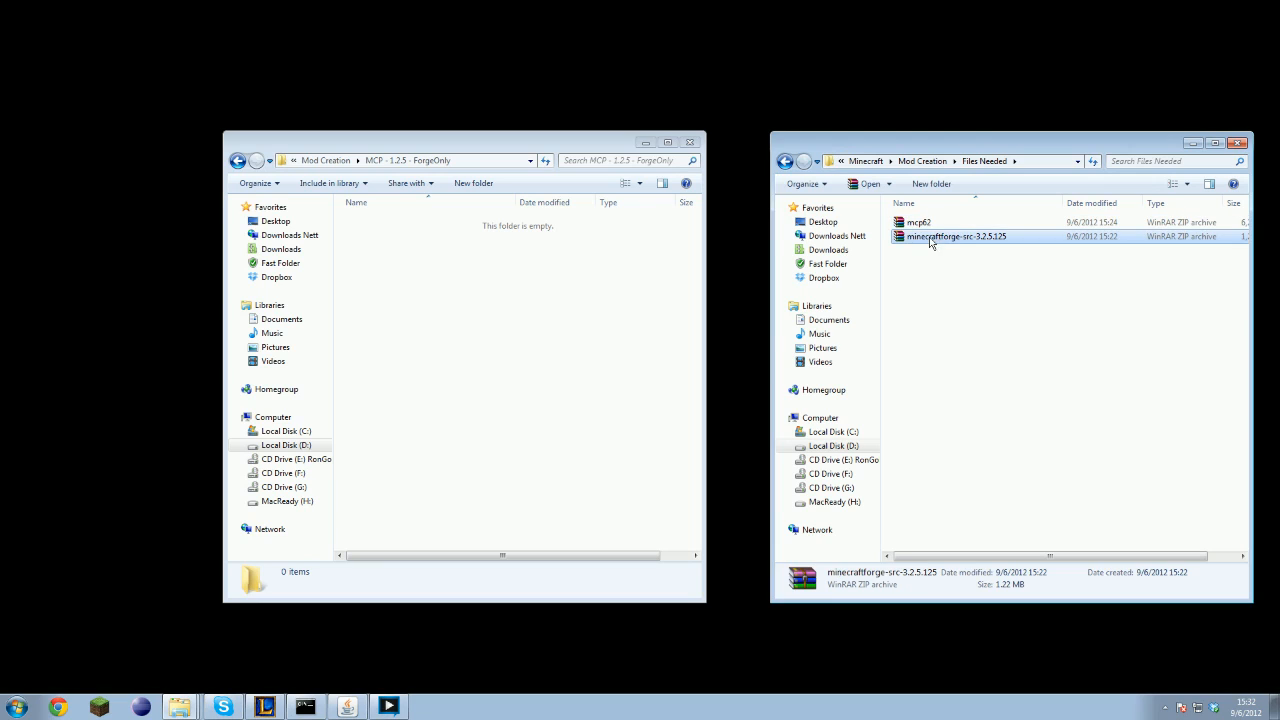
mouse_move(972, 248)
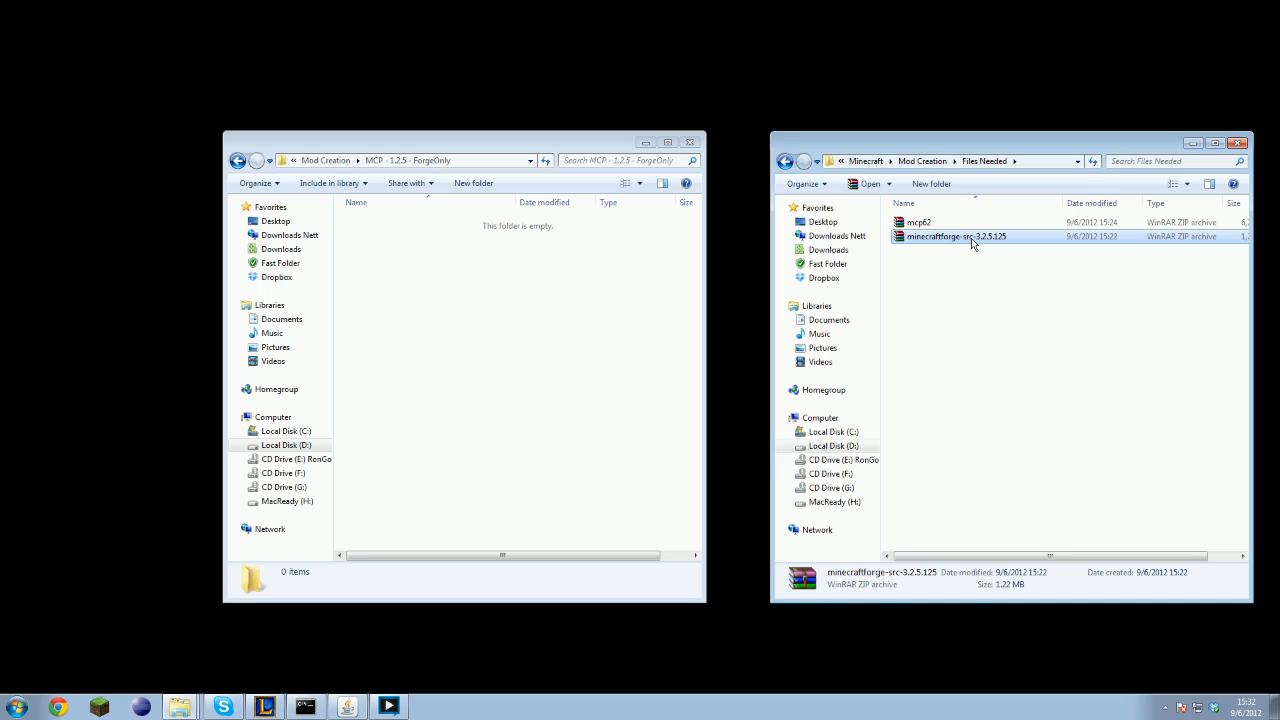
left_click(919, 222)
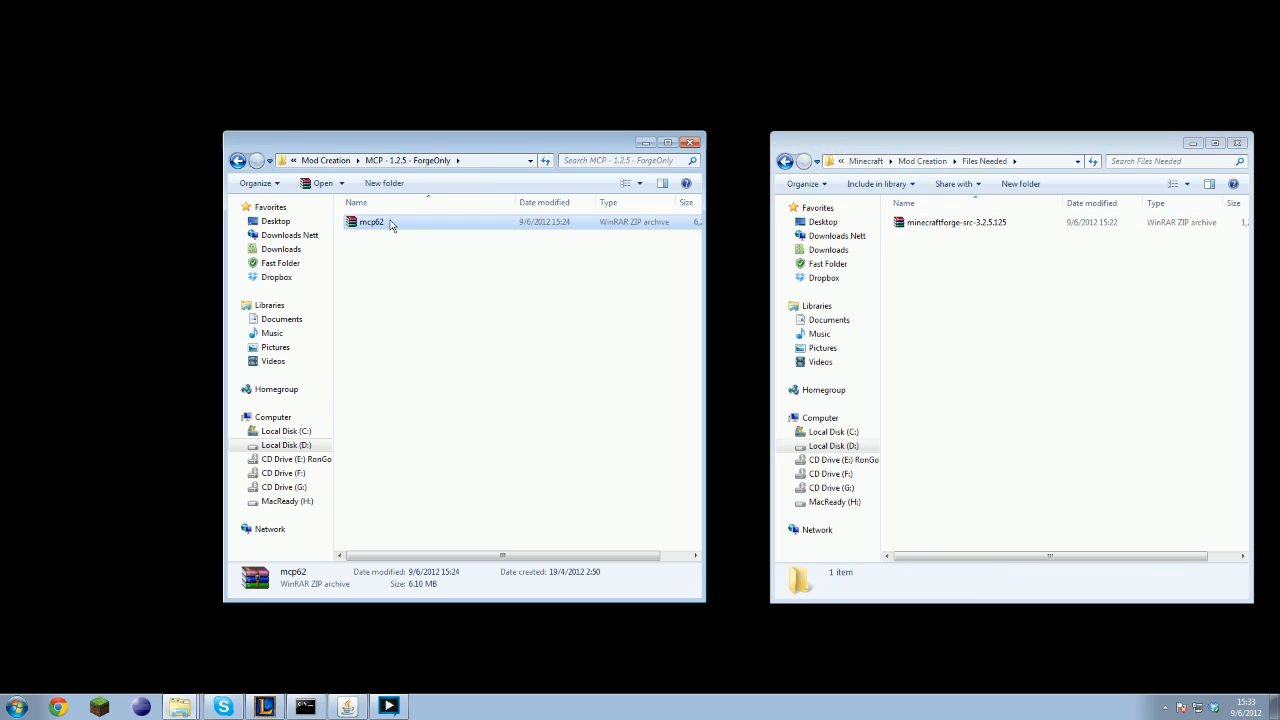
Step: Extract mcp62.zip here, then bring over the minecraftforge-src archive and extract it as a forge folder
right_click(383, 221)
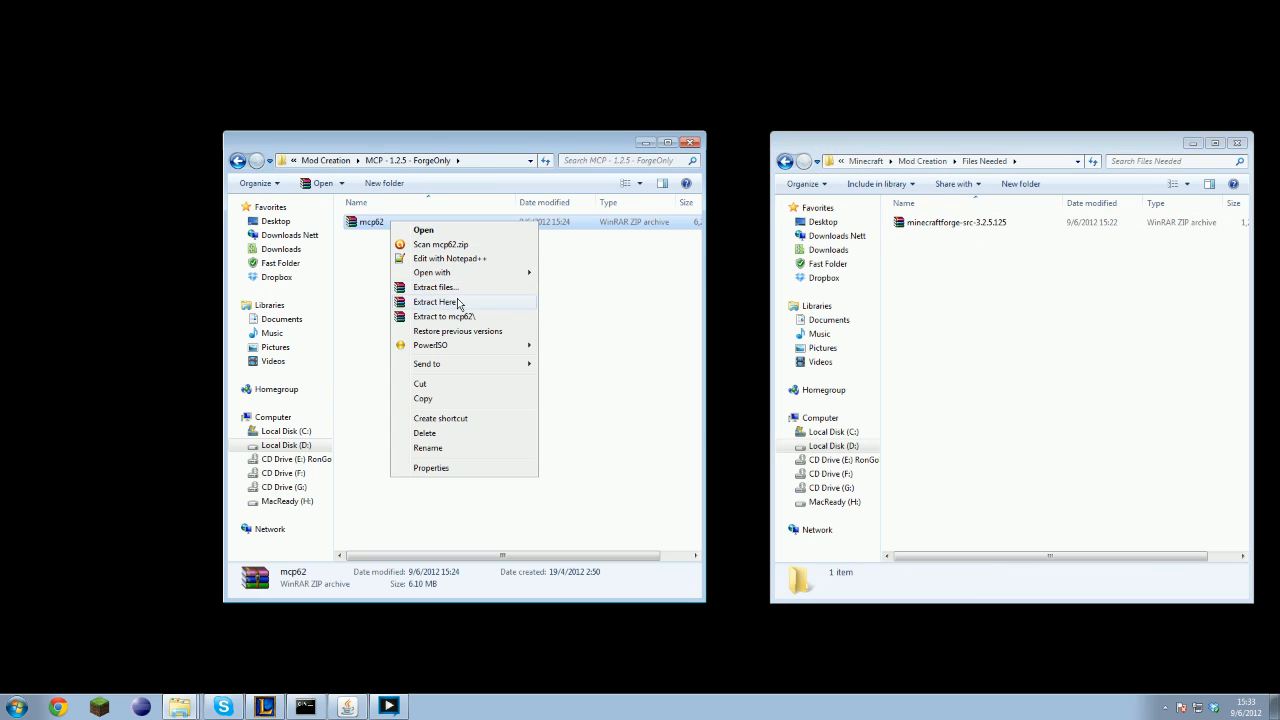
left_click(436, 301)
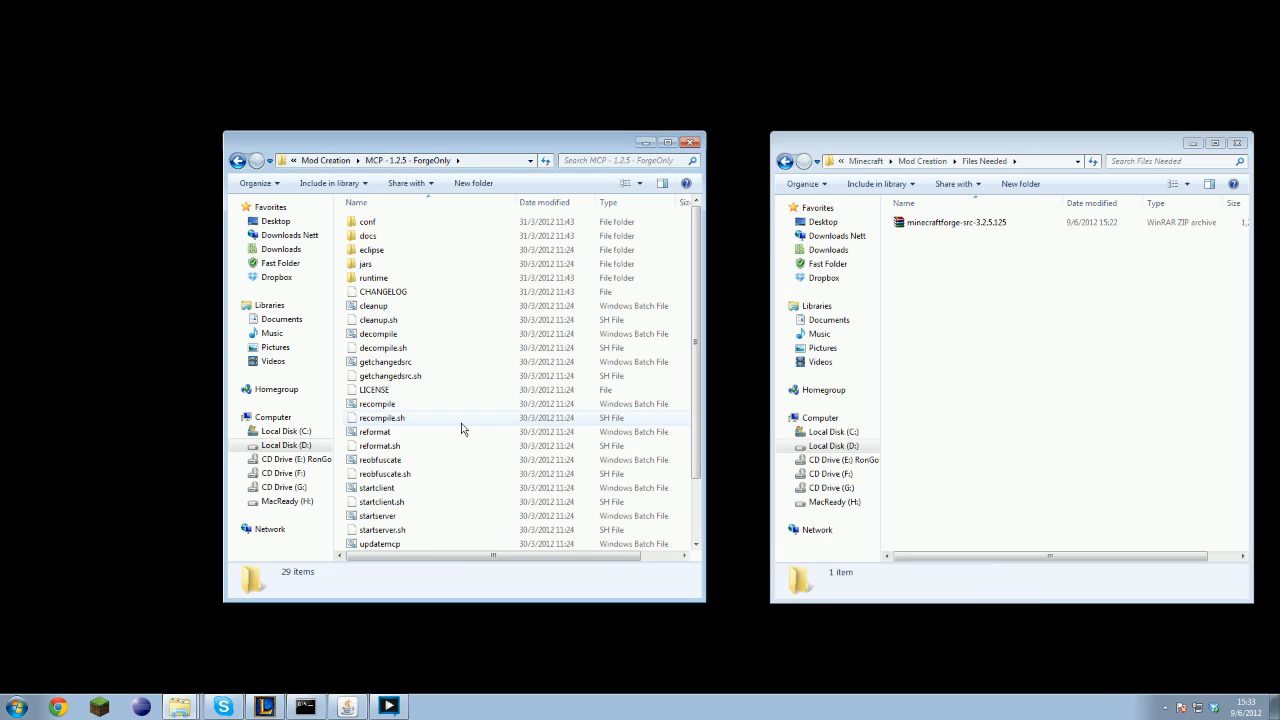
left_click(958, 222)
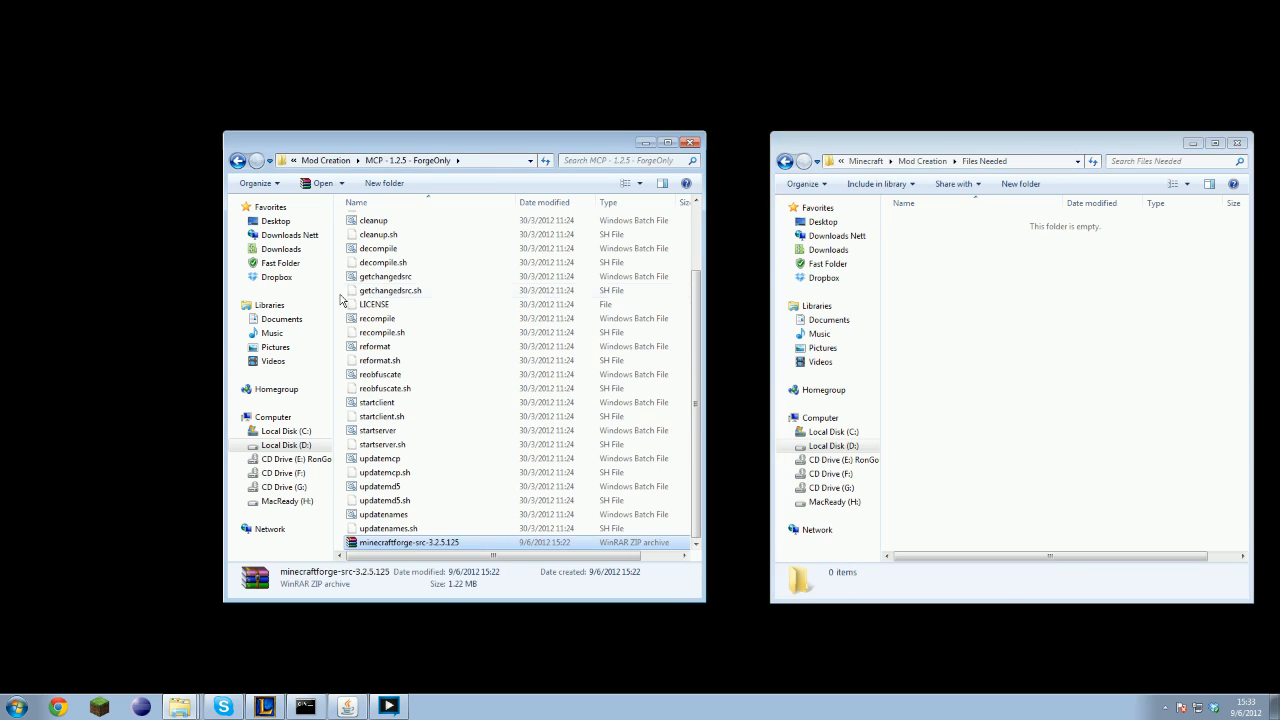
right_click(415, 542)
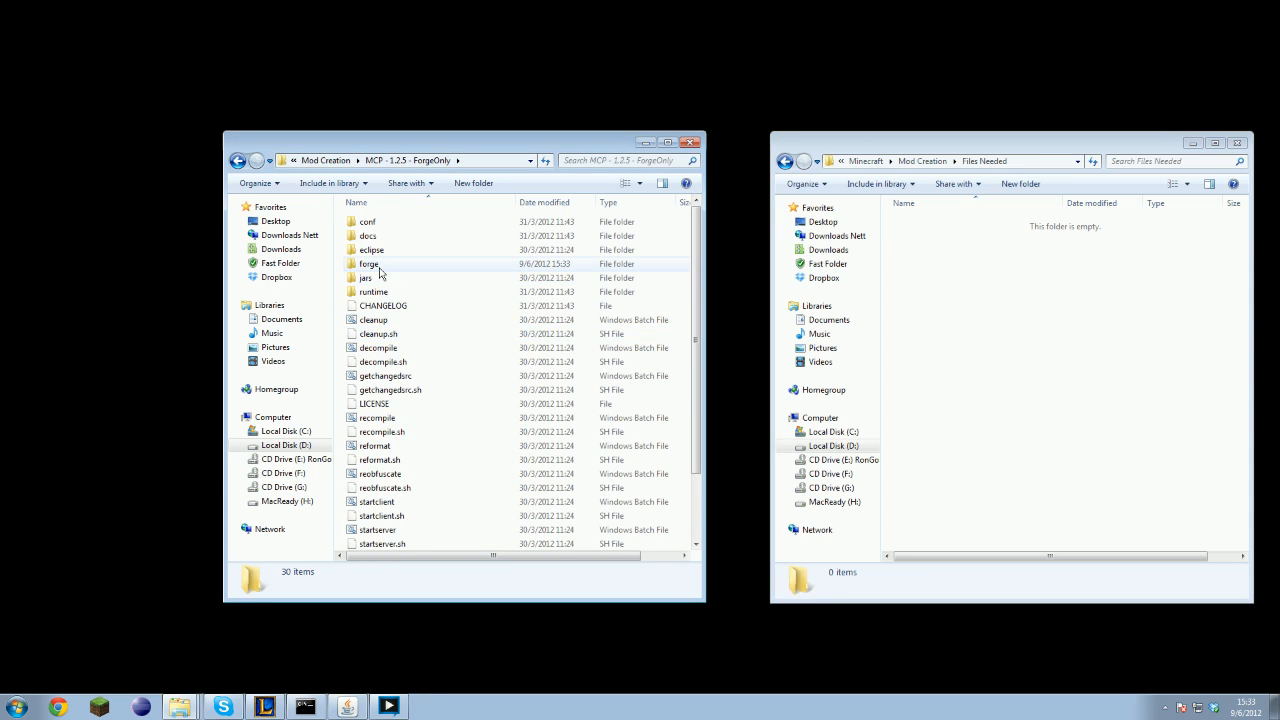
left_click(371, 263)
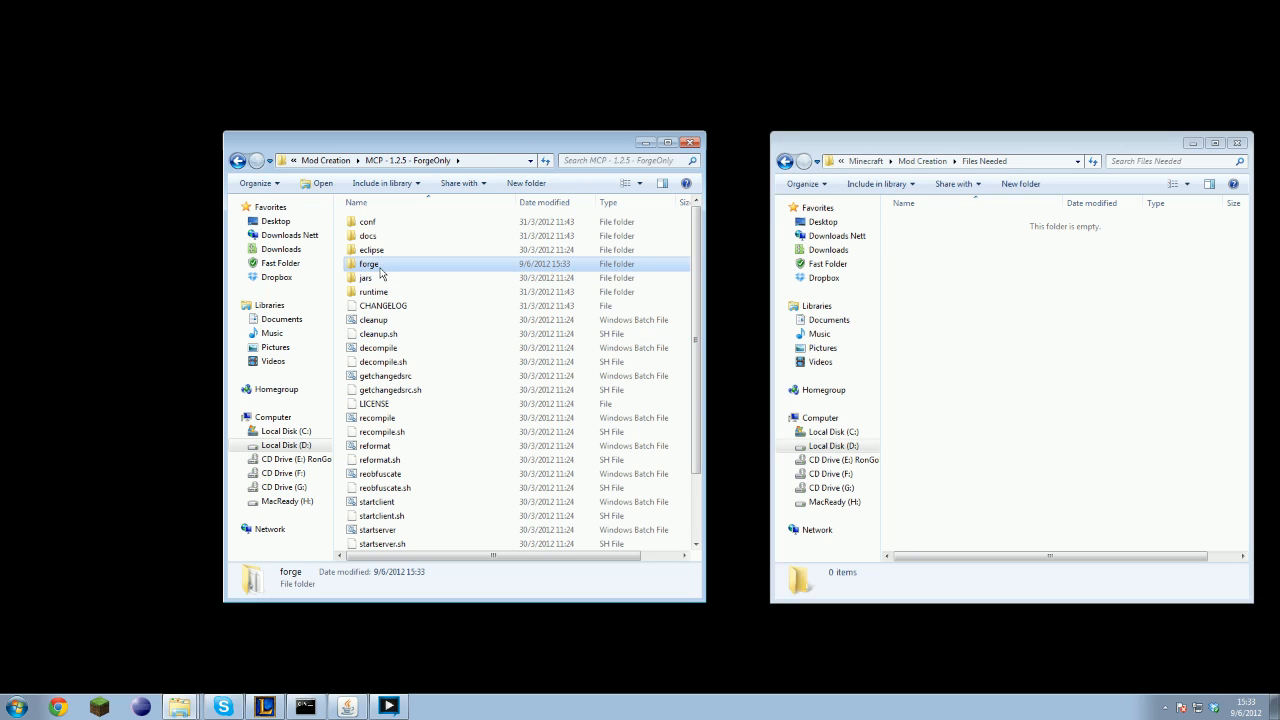
Step: Inspect the forge folder, return, and enter the jars folder holding server.properties and servers.dat
double_click(369, 264)
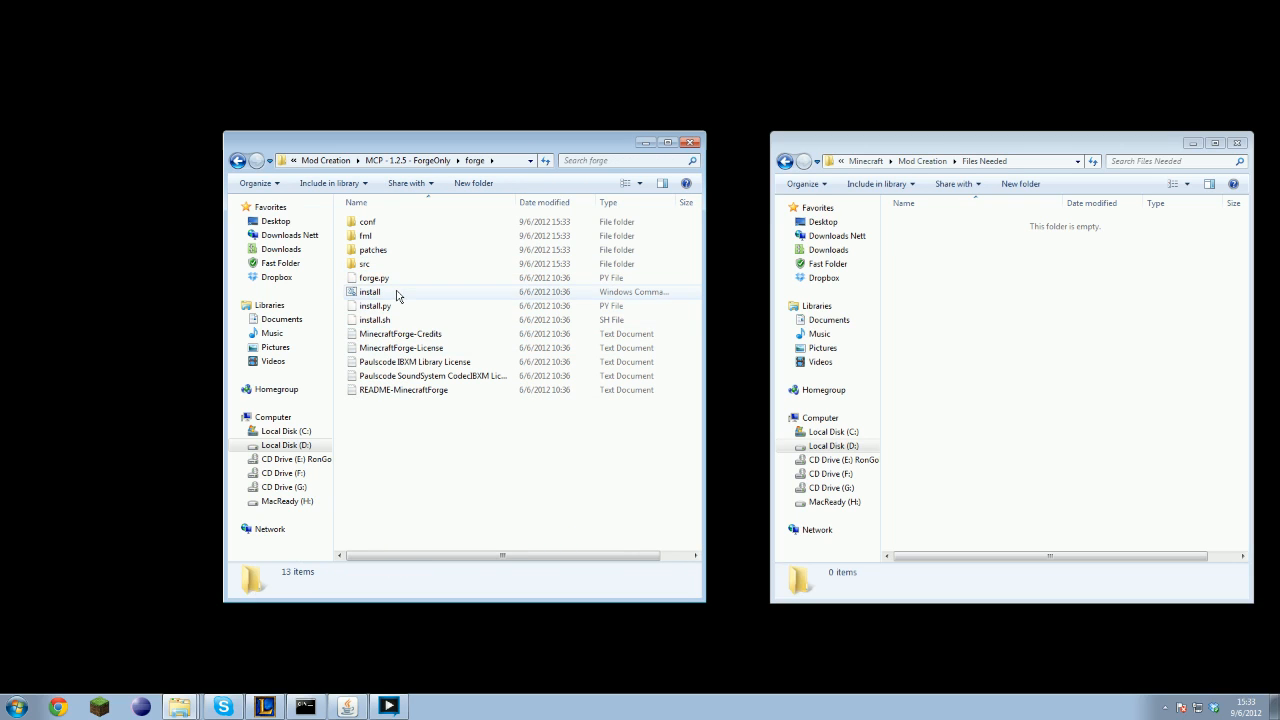
left_click(370, 291)
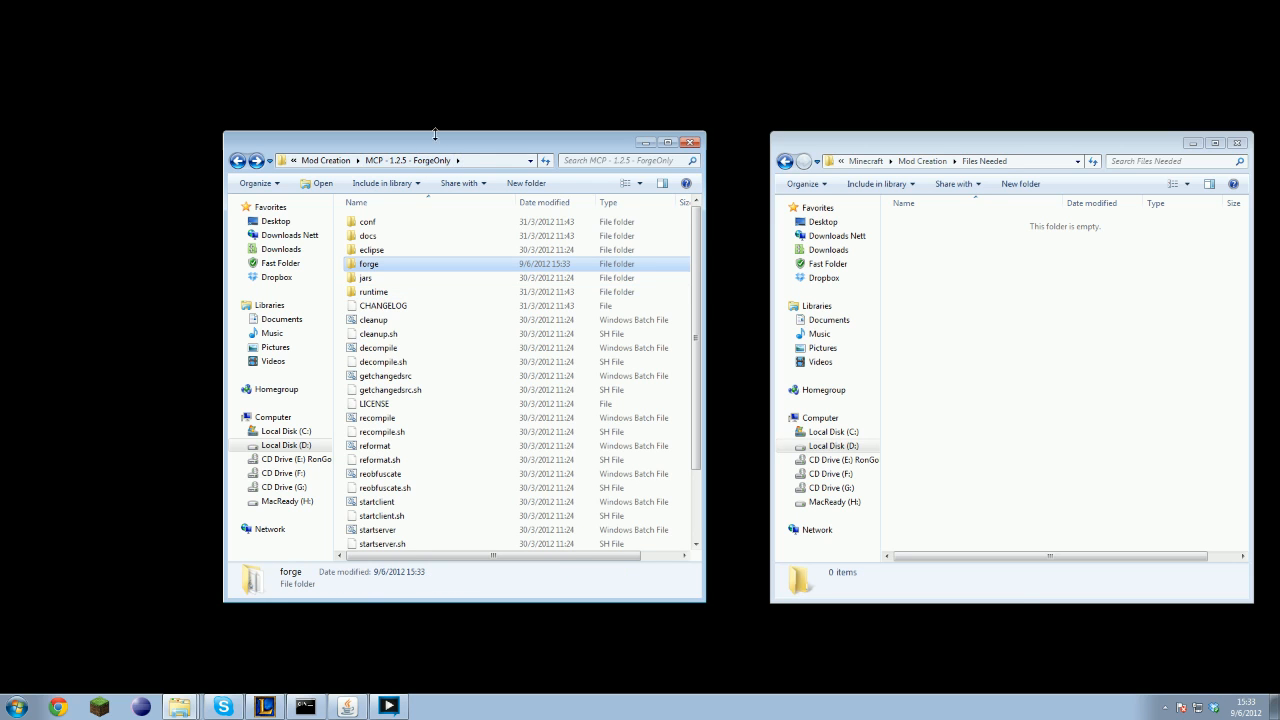
left_click_drag(465, 142, 800, 157)
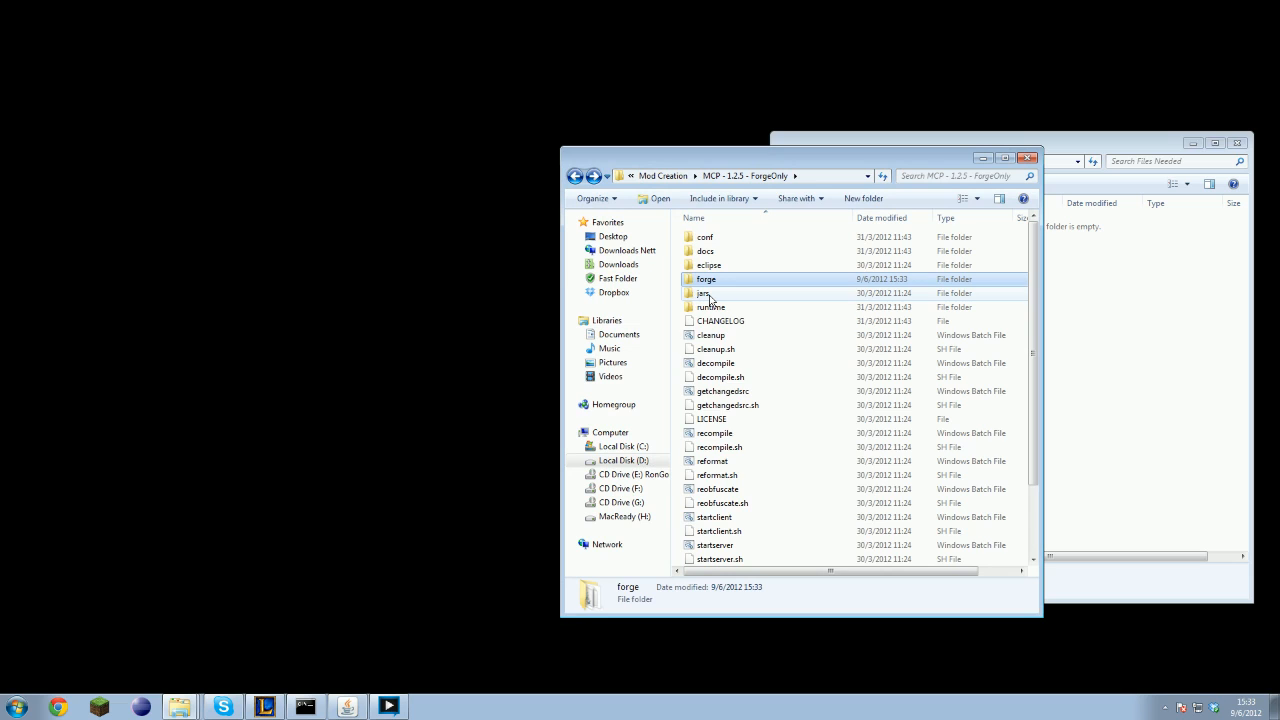
left_click(710, 293)
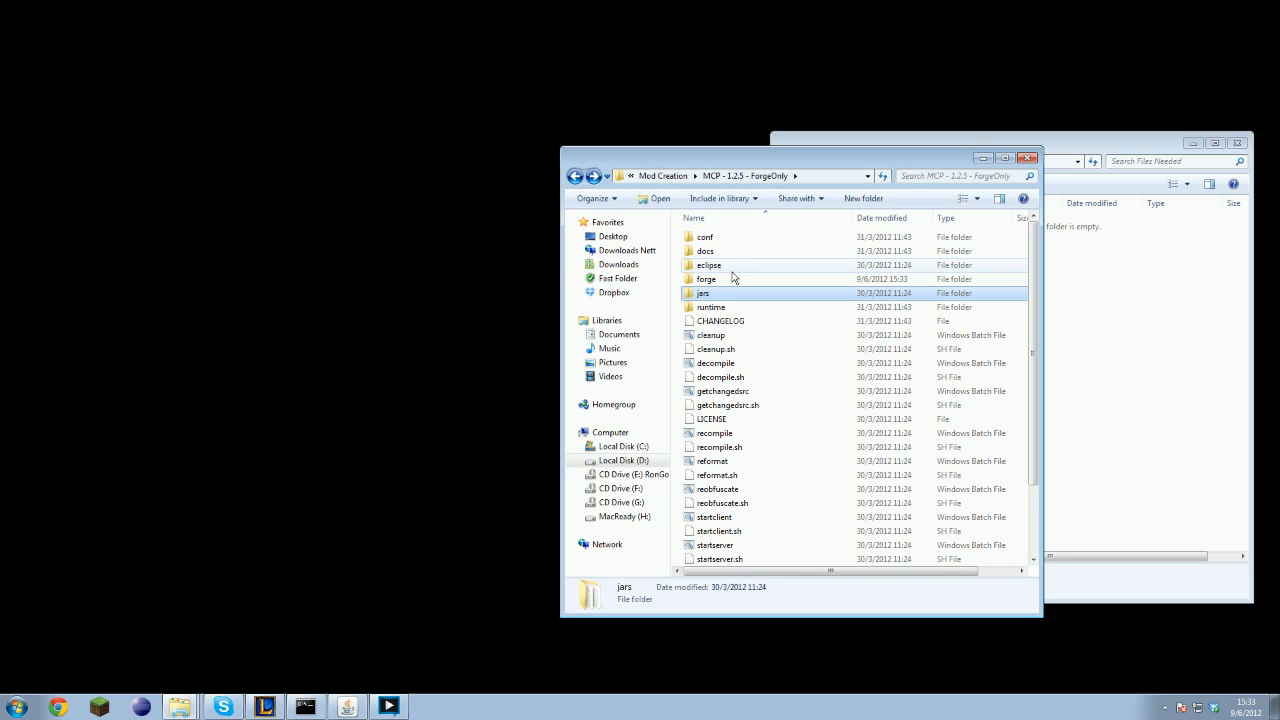
double_click(703, 293)
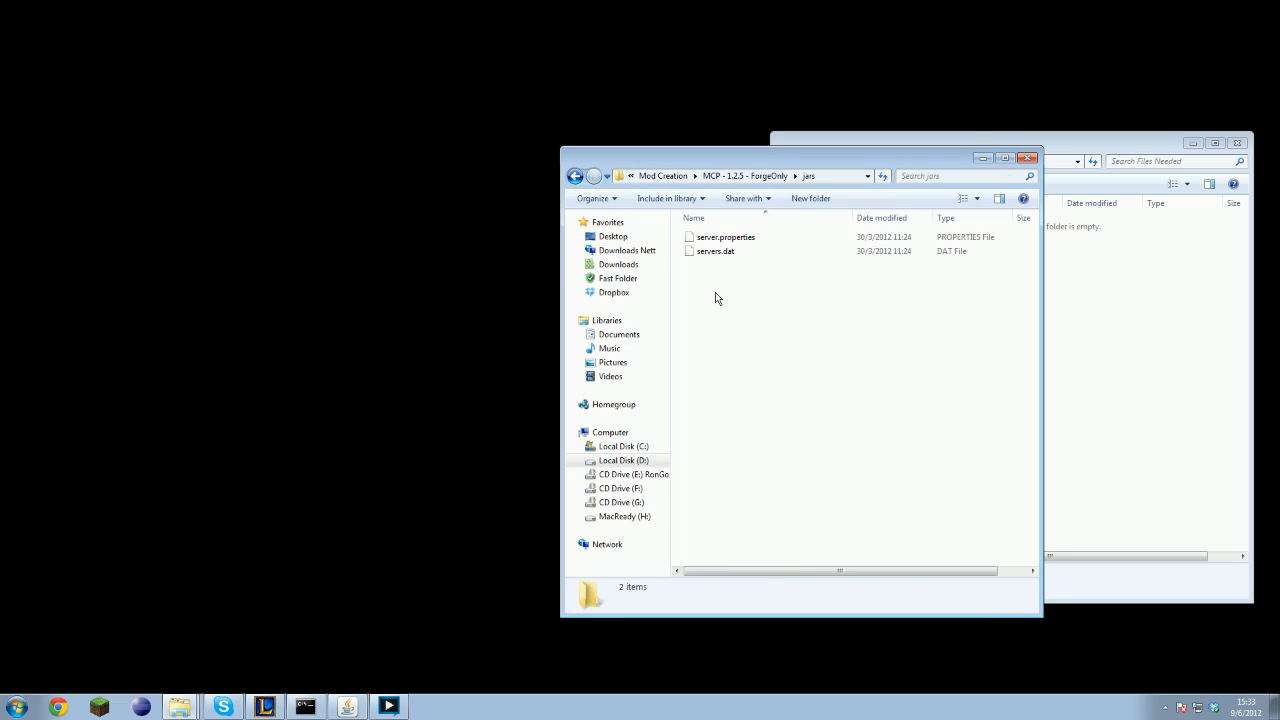
mouse_move(780, 179)
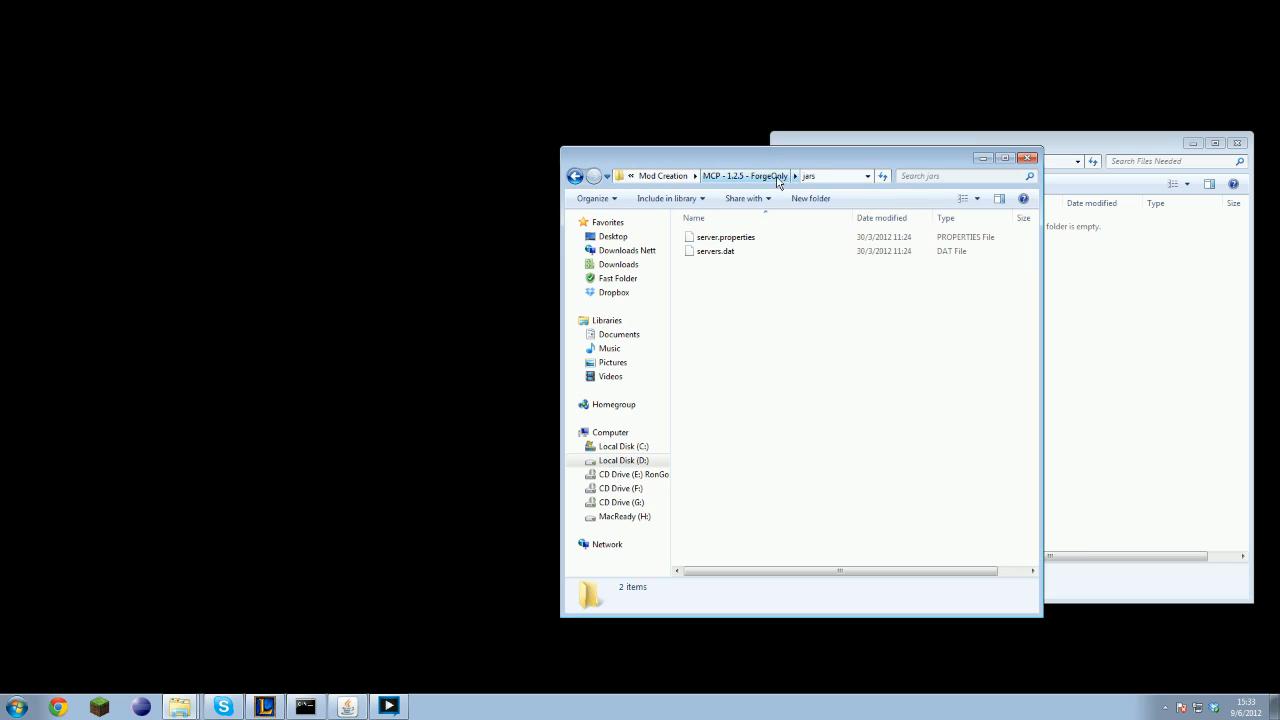
mouse_move(788, 180)
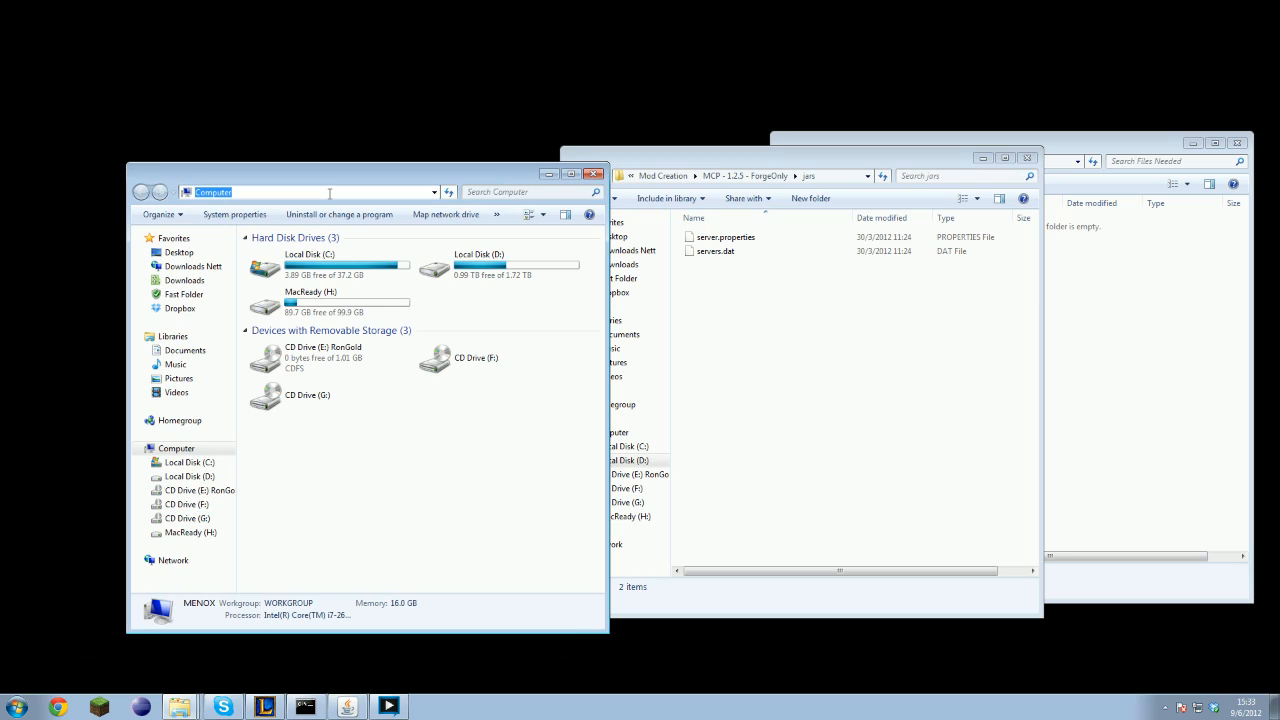
Step: Navigate via %appdata% to the .minecraft folder and look inside its bin folder
type("%")
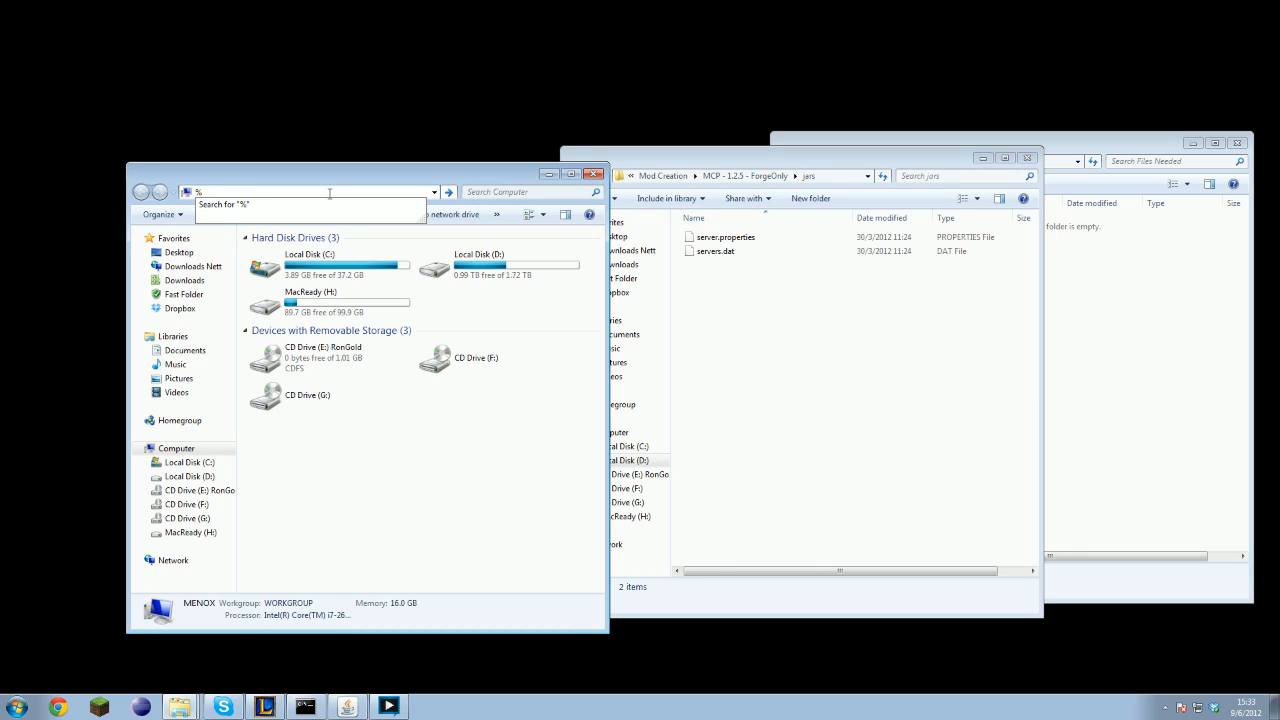
type("appd")
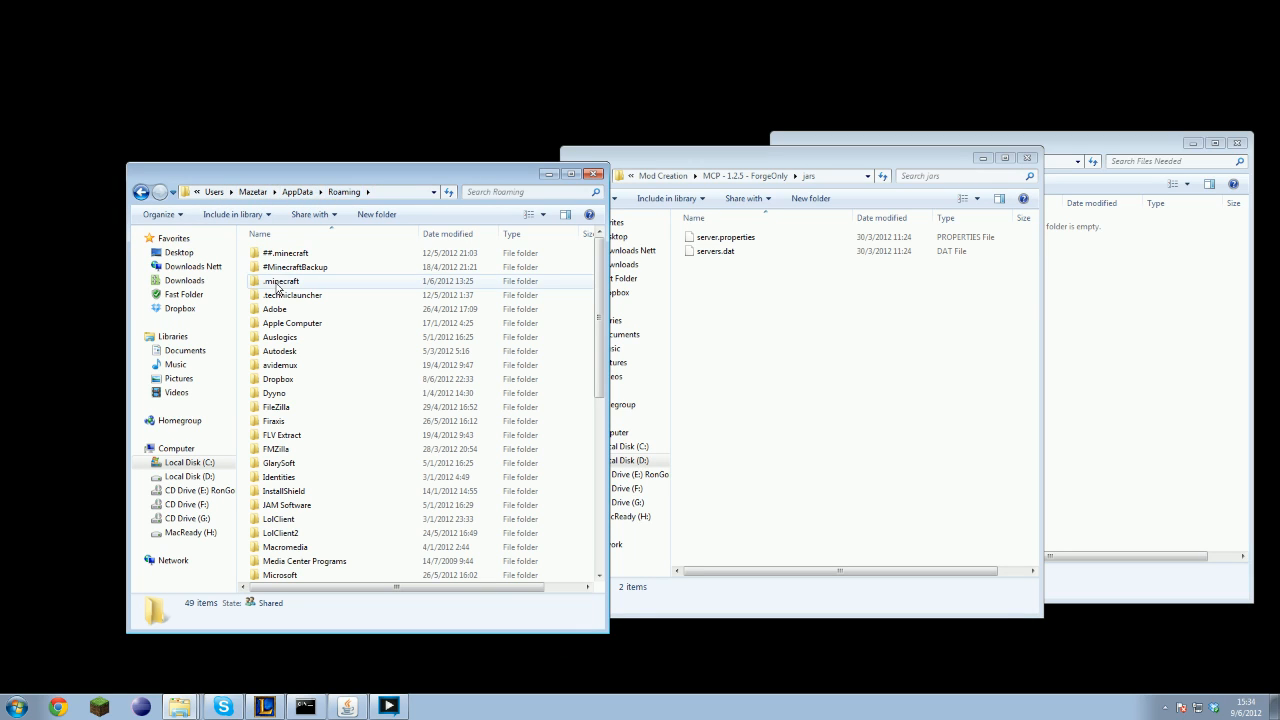
left_click(283, 281)
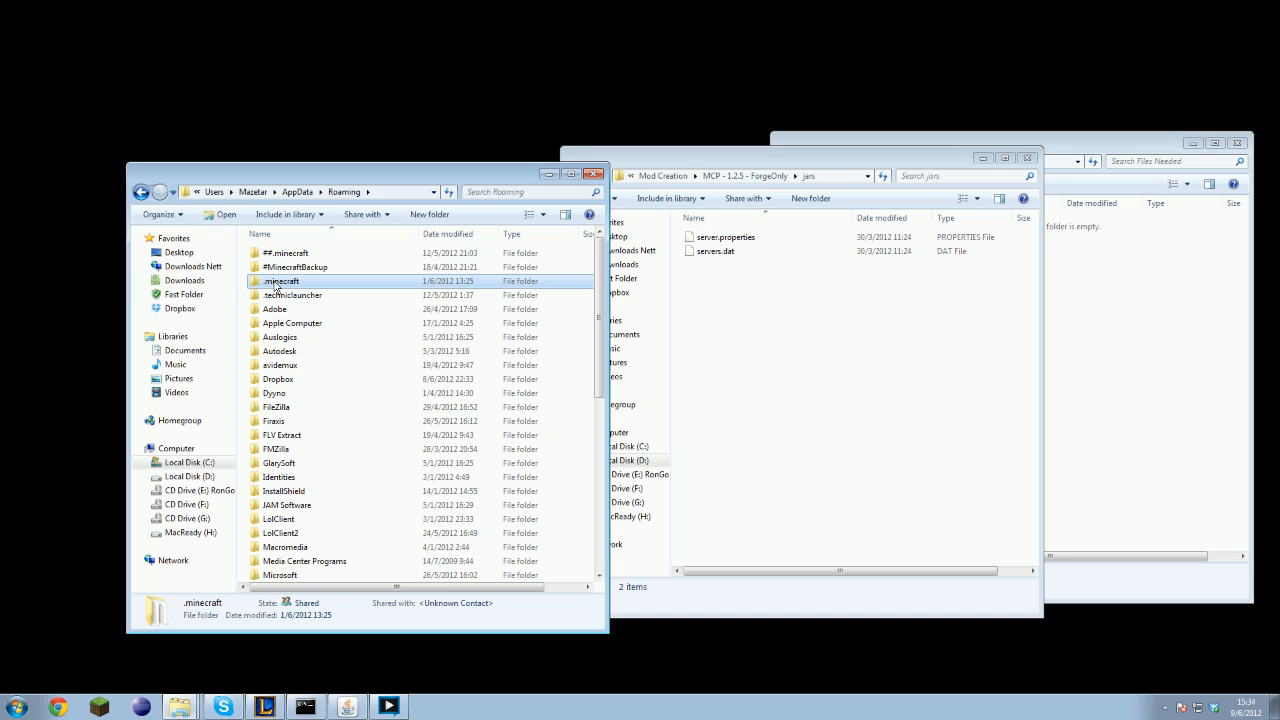
double_click(281, 281)
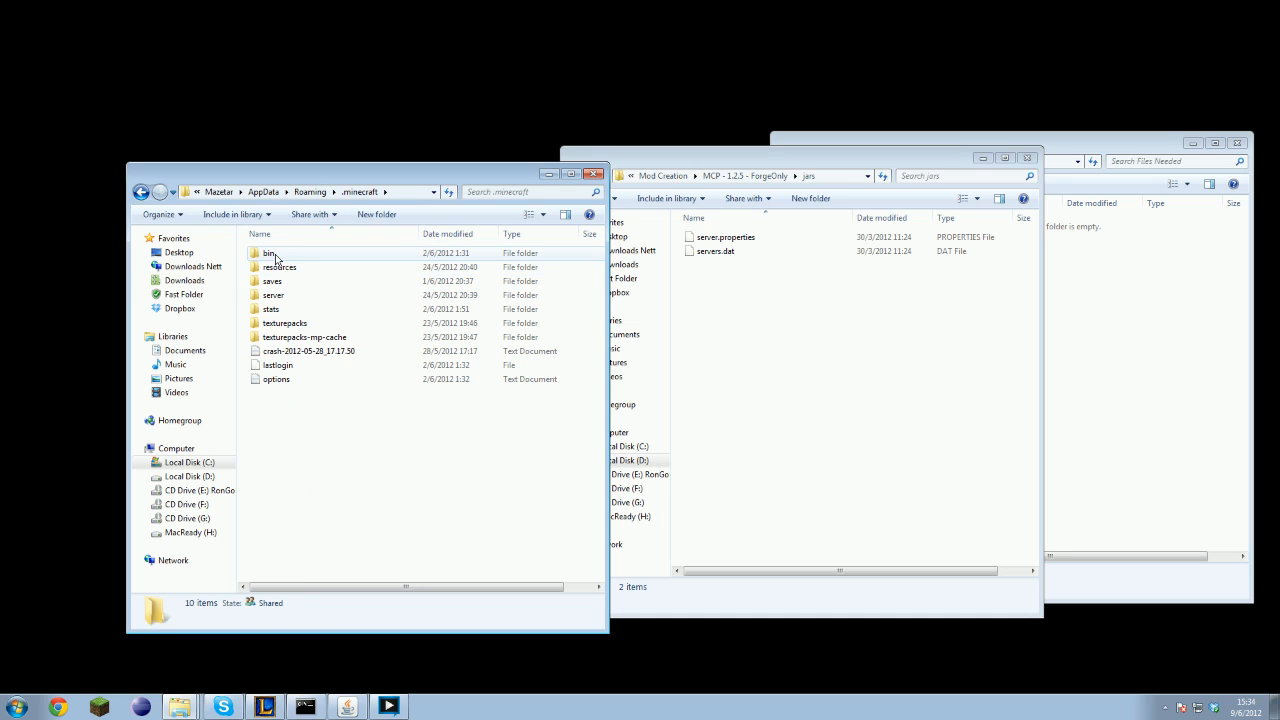
double_click(272, 252)
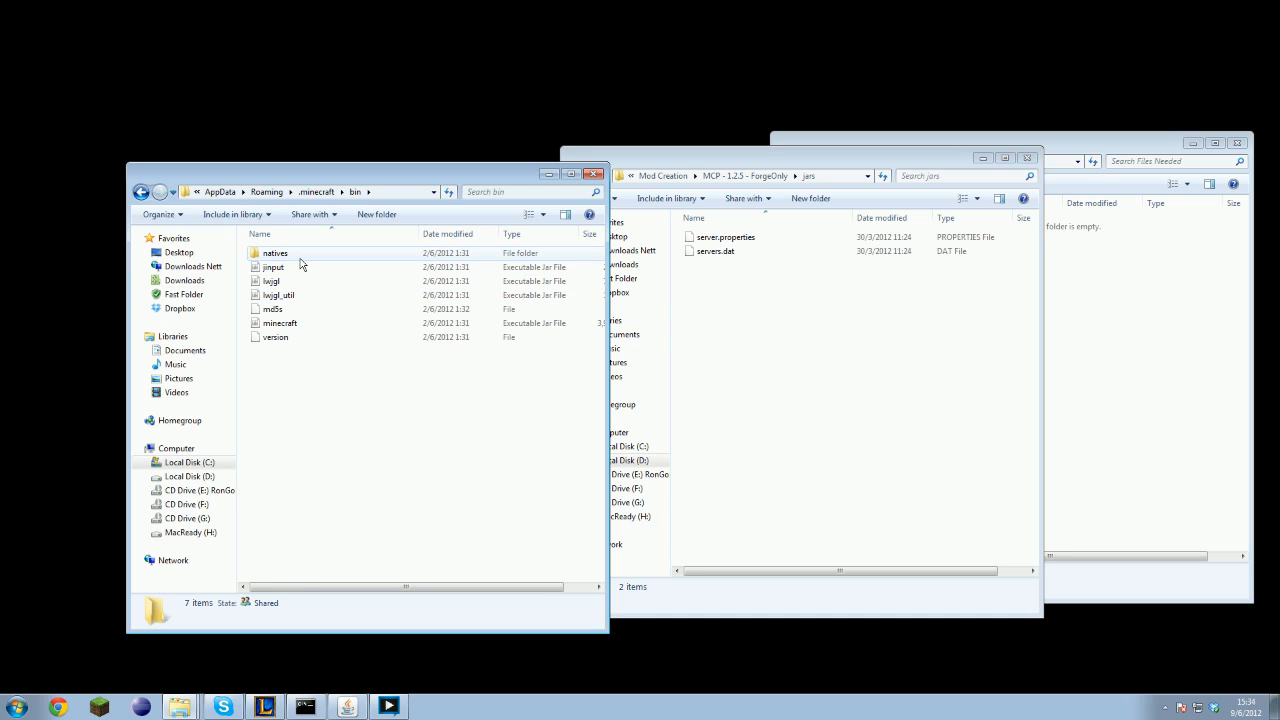
left_click(280, 322)
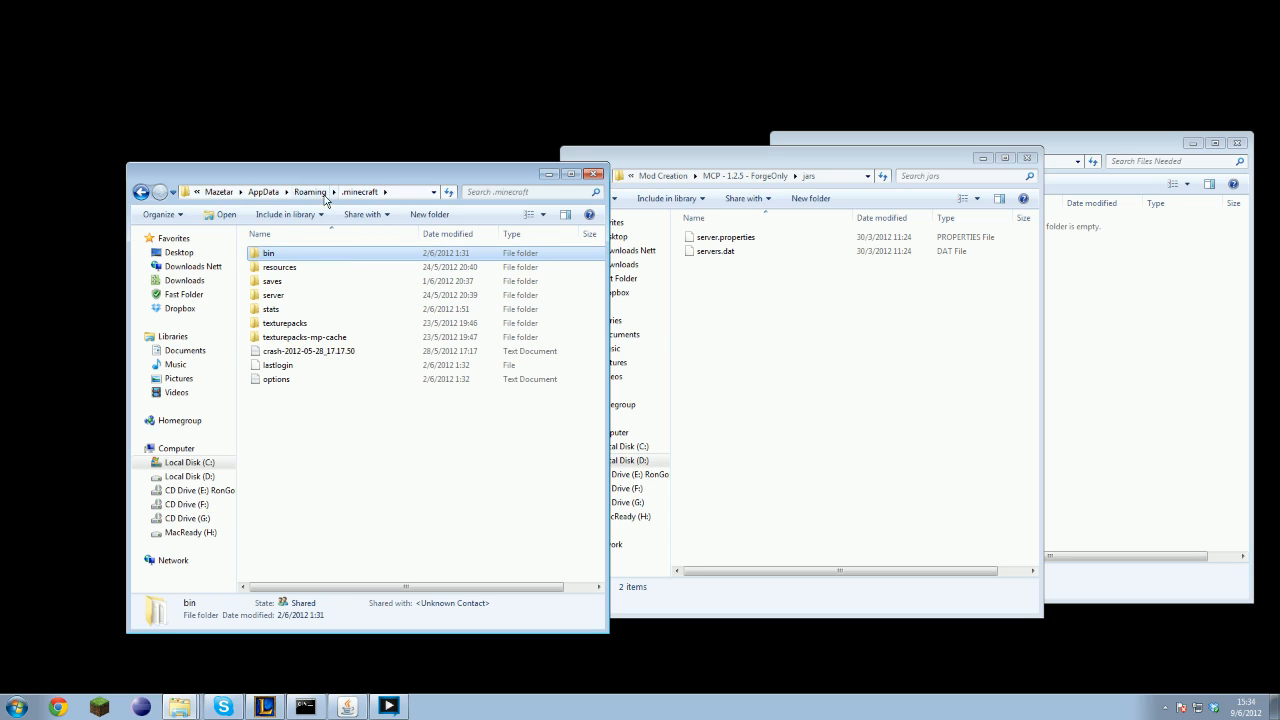
mouse_move(290, 252)
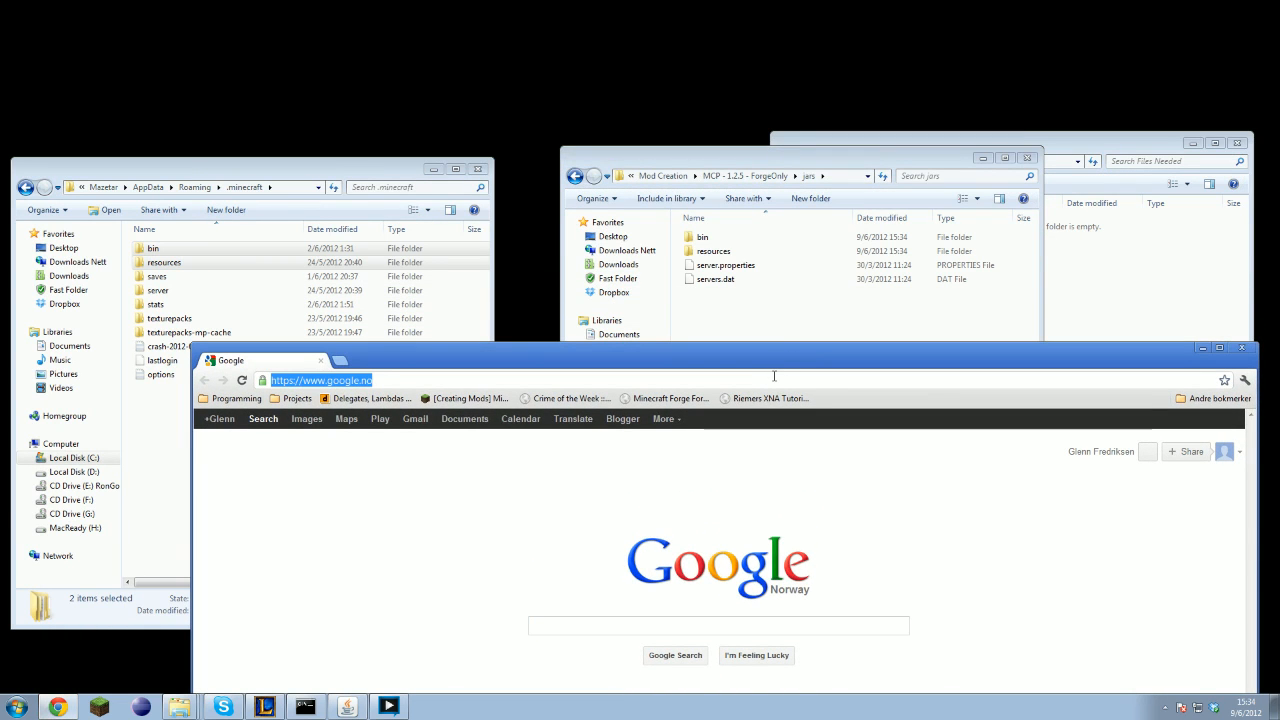
Step: Download minecraft_server.jar from the Minecraft download page and keep the file
type("minecraftforum.net")
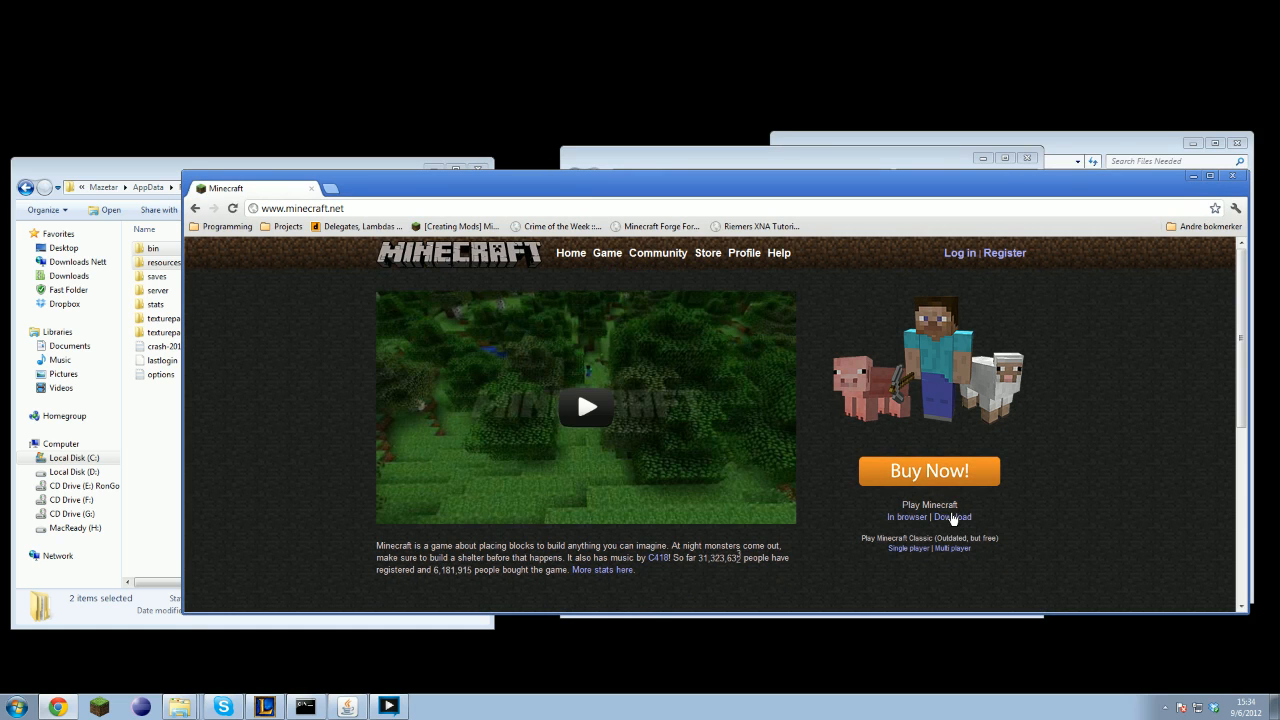
left_click(955, 516)
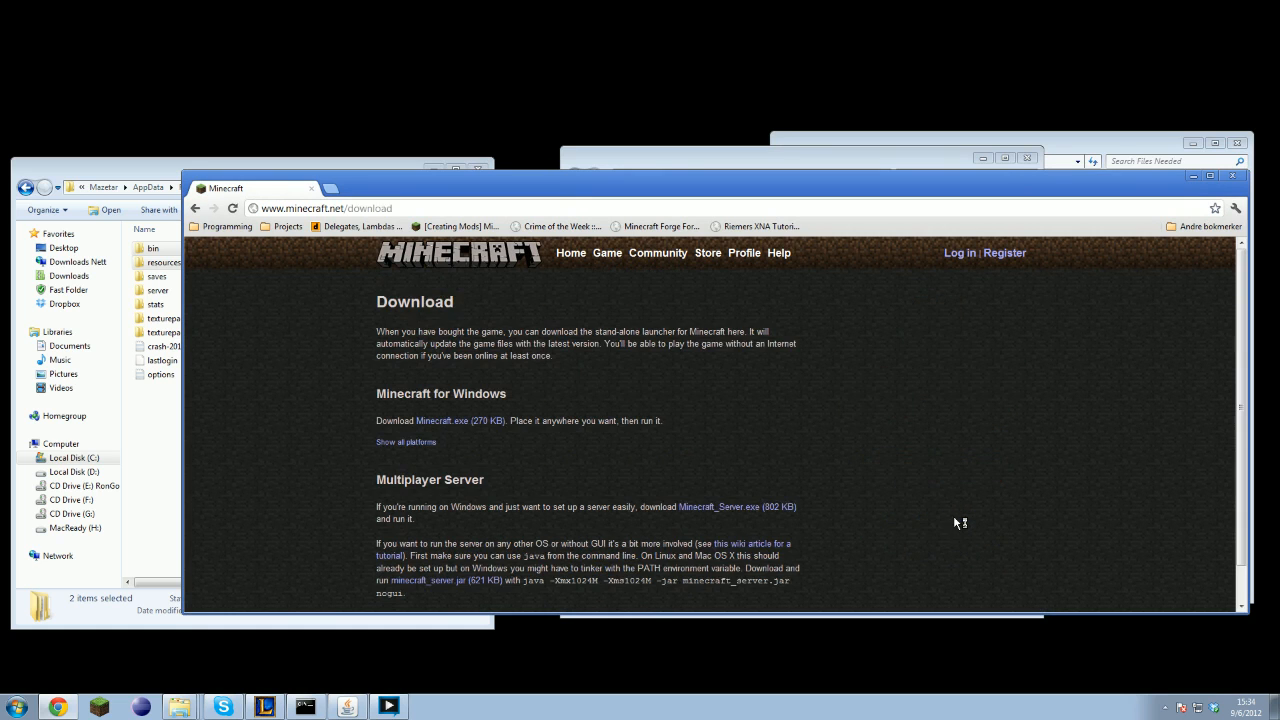
scroll("down", 3)
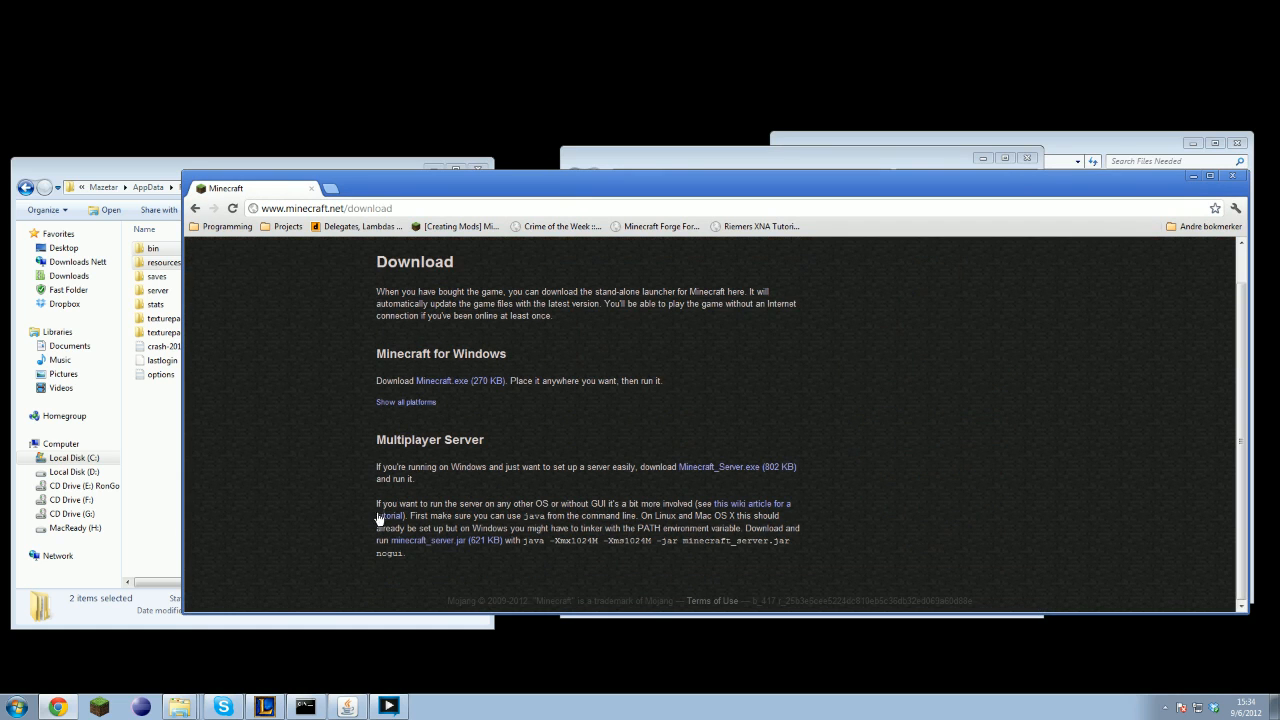
mouse_move(394, 550)
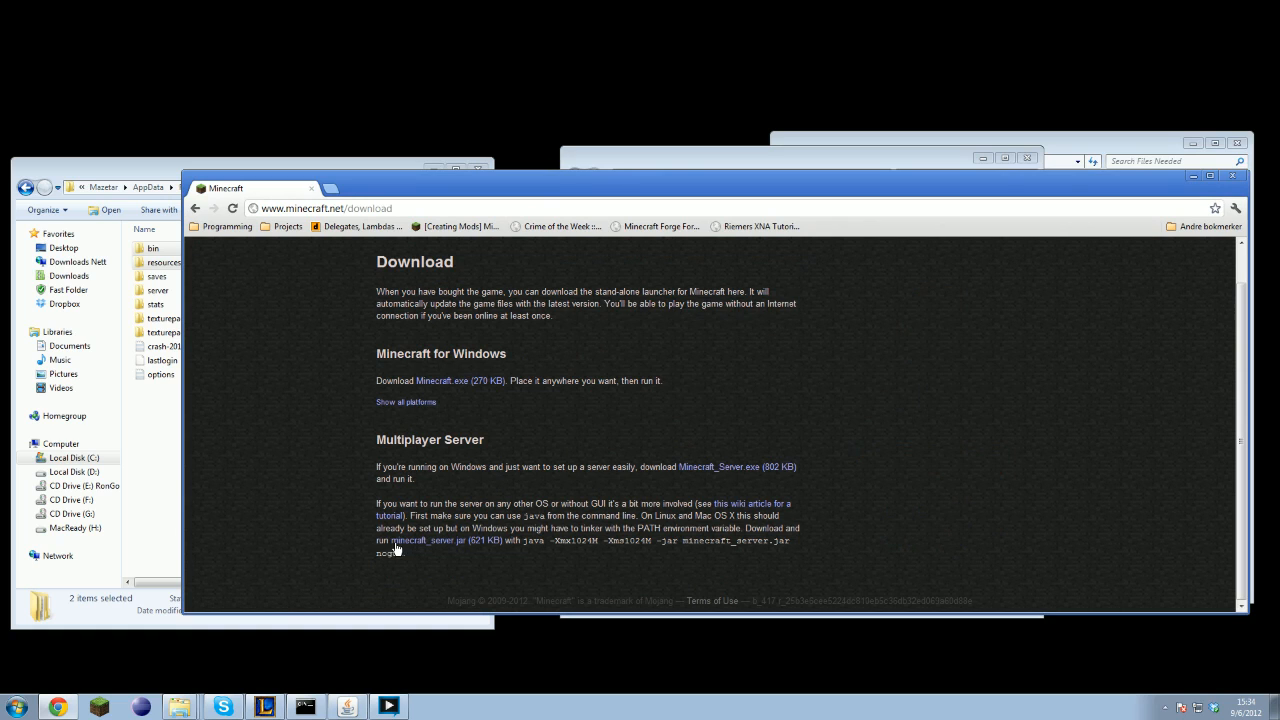
mouse_move(433, 549)
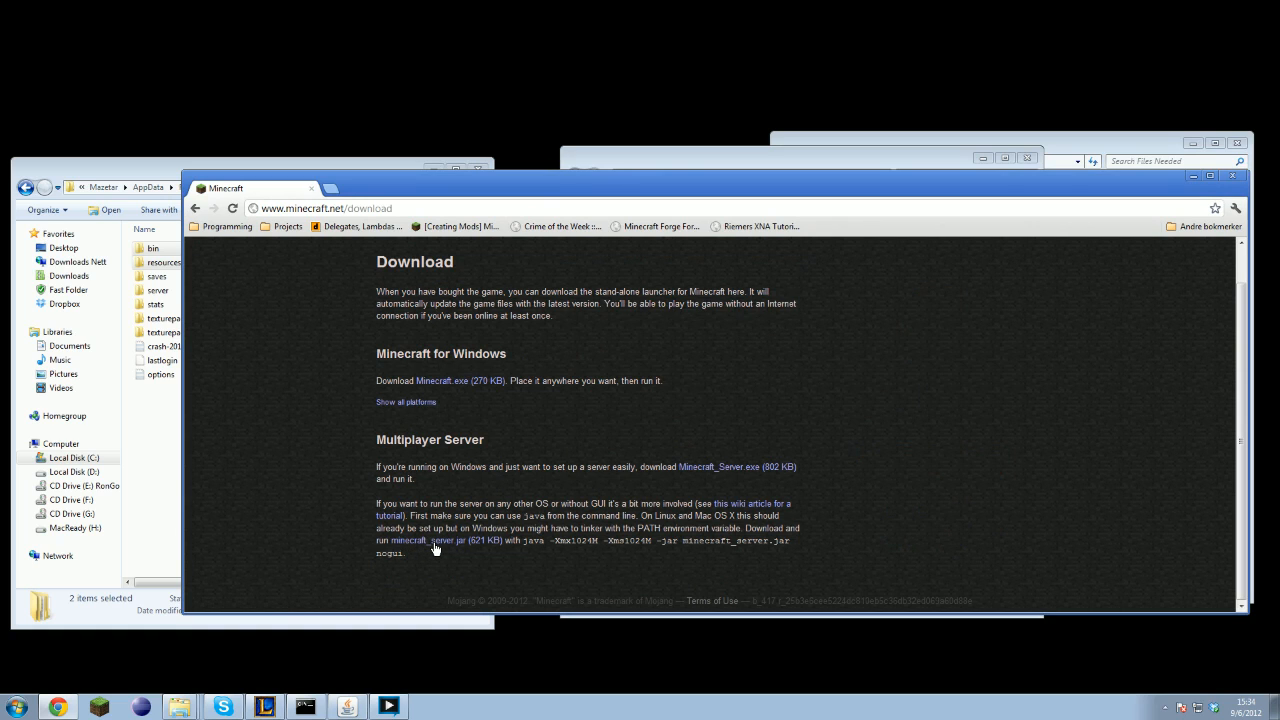
left_click(430, 540)
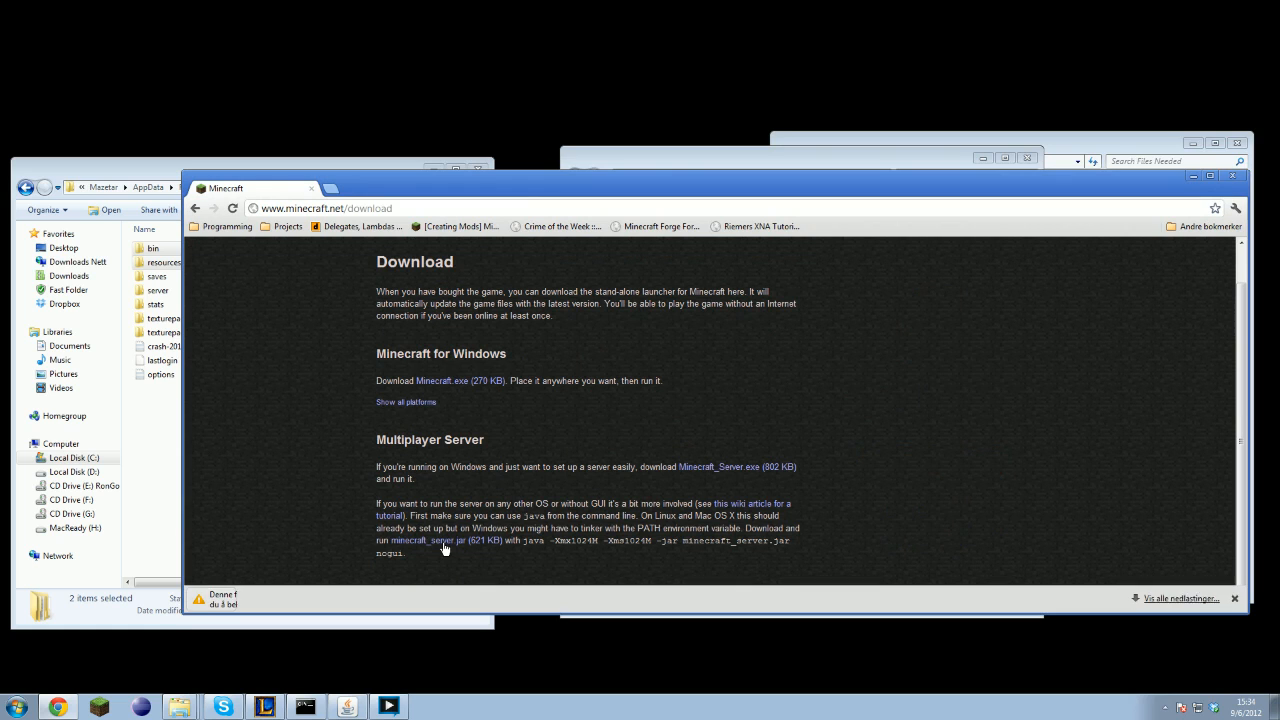
left_click(448, 541)
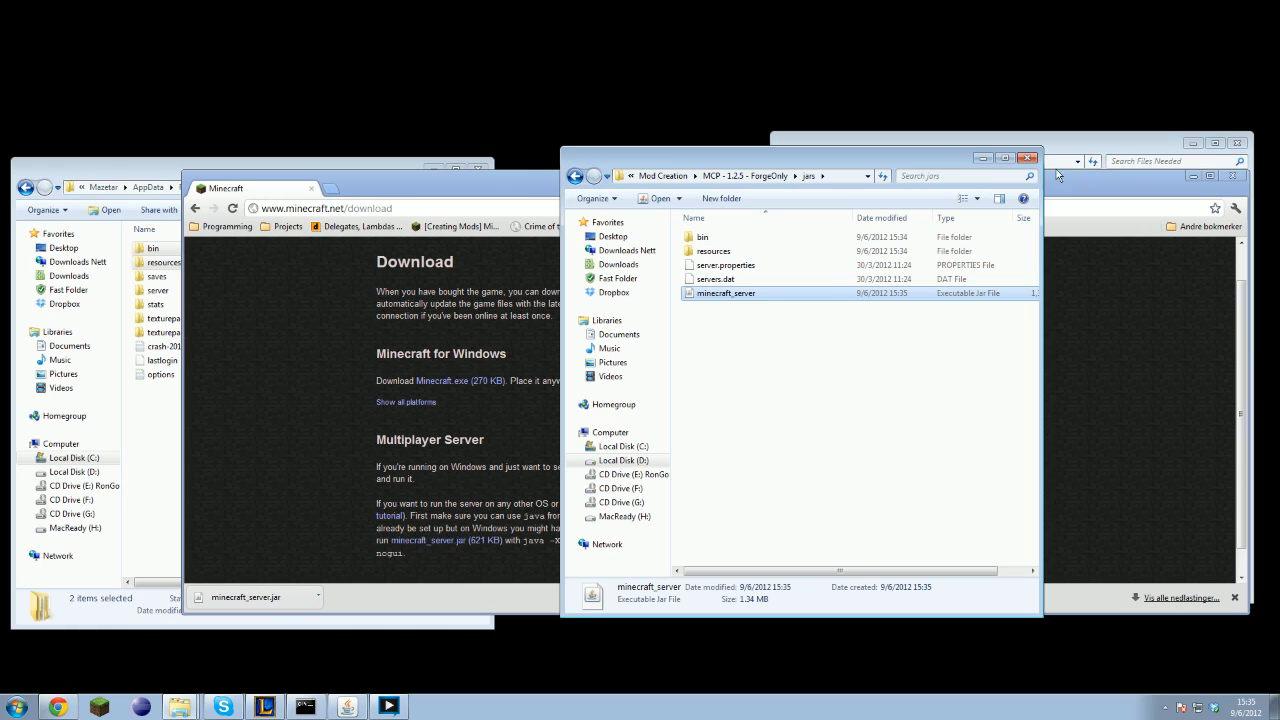
mouse_move(772, 240)
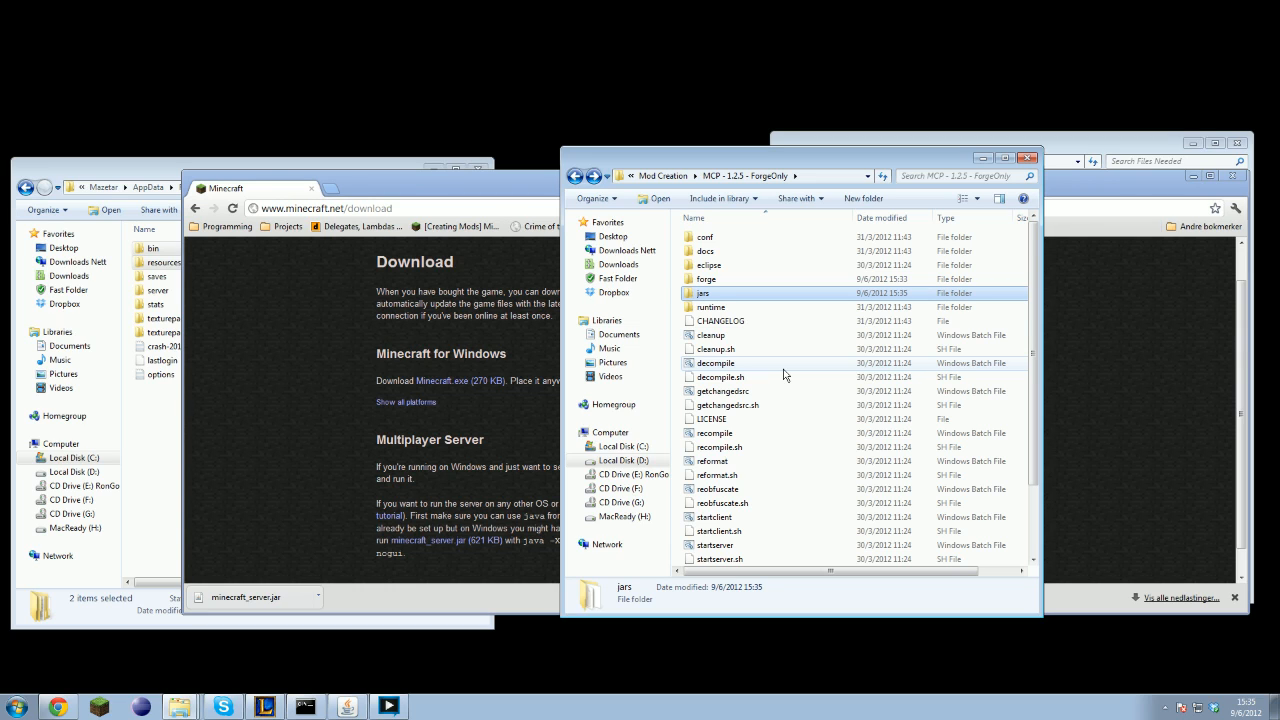
Step: Run the install script from the forge folder to start Forge setup
left_click(703, 279)
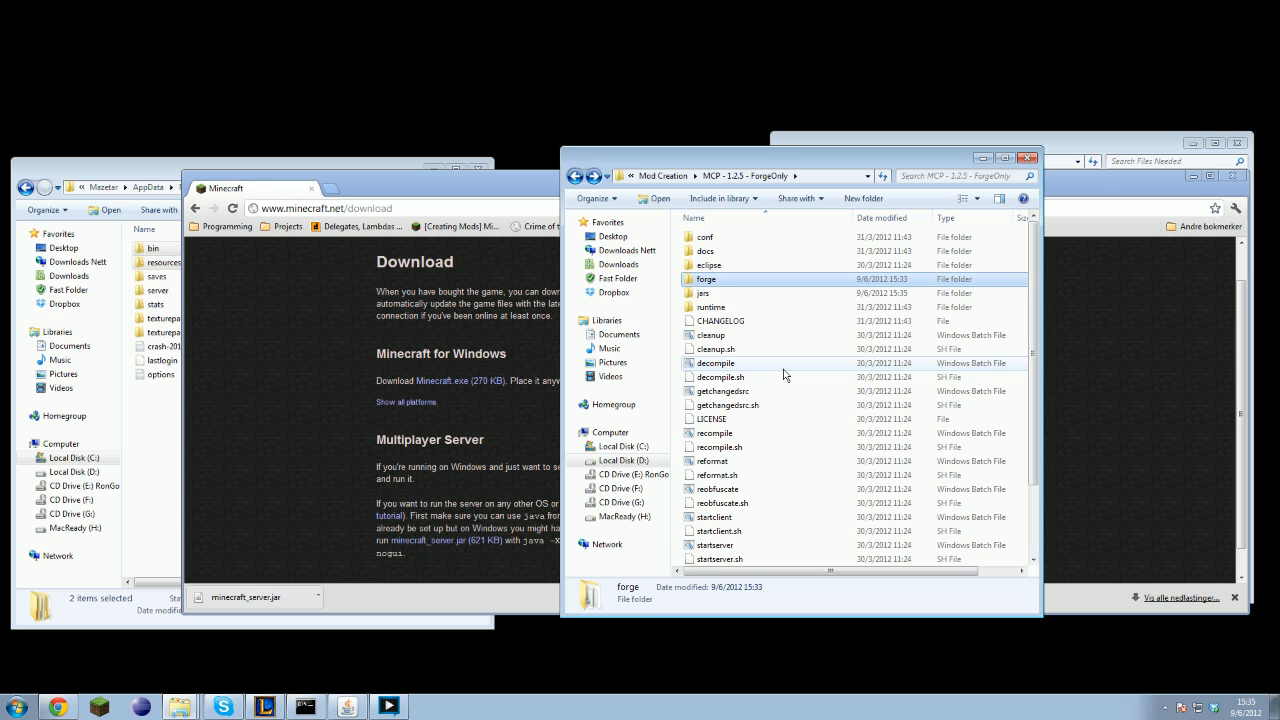
double_click(709, 279)
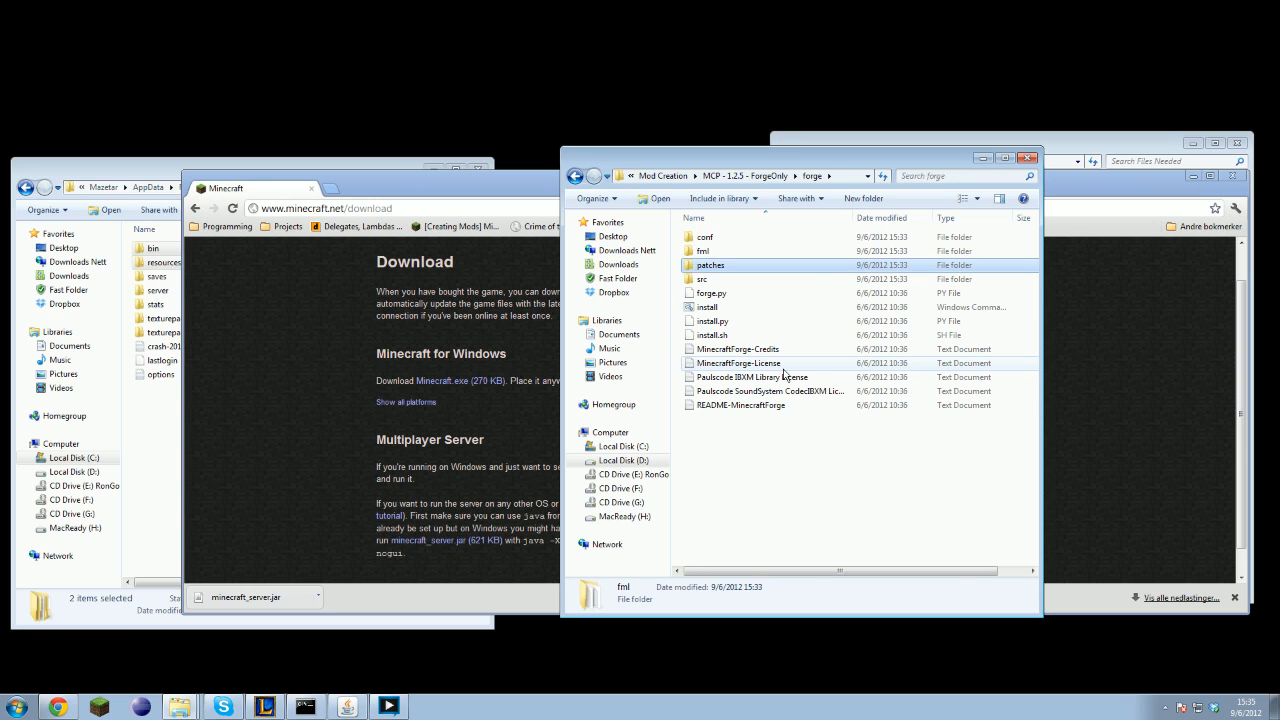
double_click(706, 307)
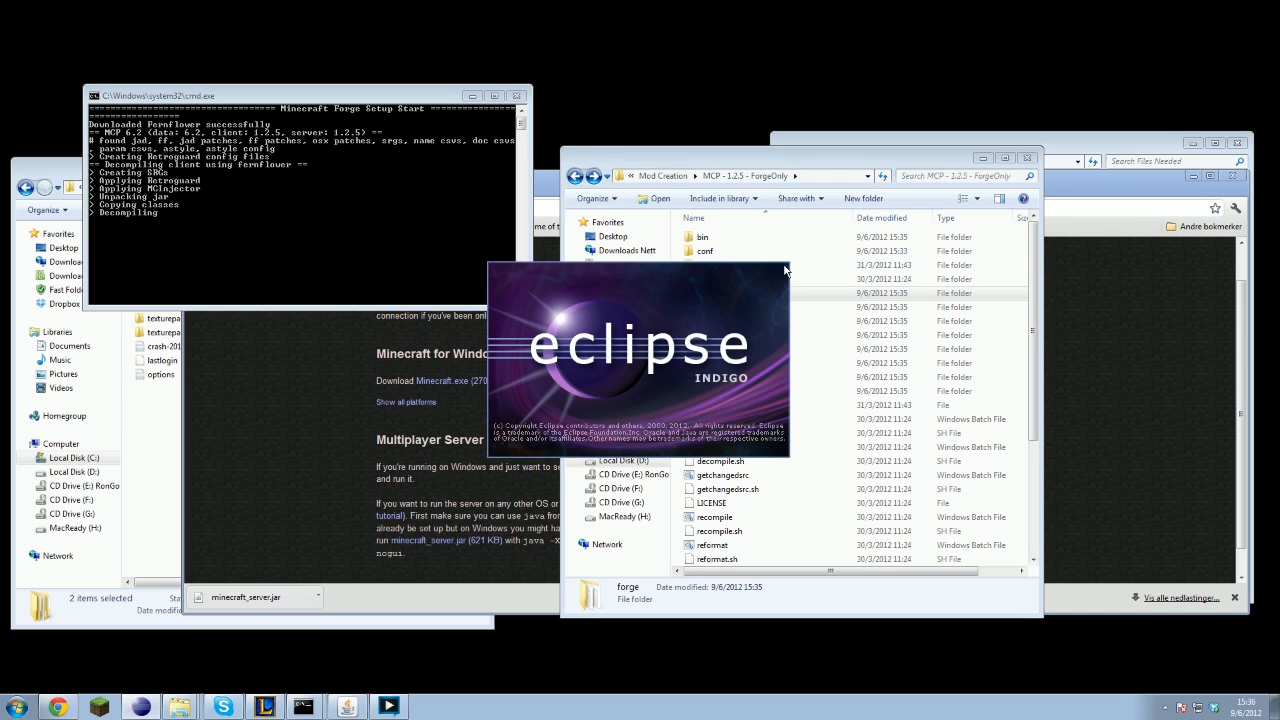
mouse_move(775, 279)
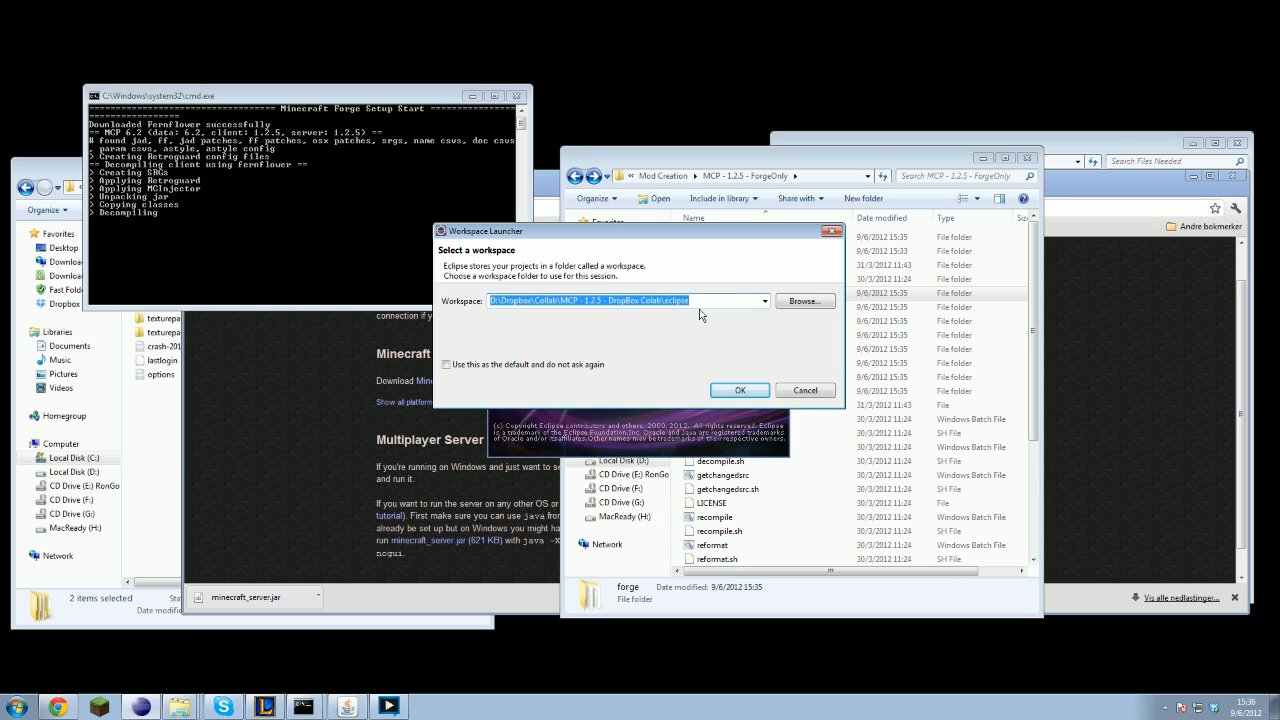
Step: Browse to the Dropbox MCP eclipse folder as workspace and launch Eclipse
left_click(804, 301)
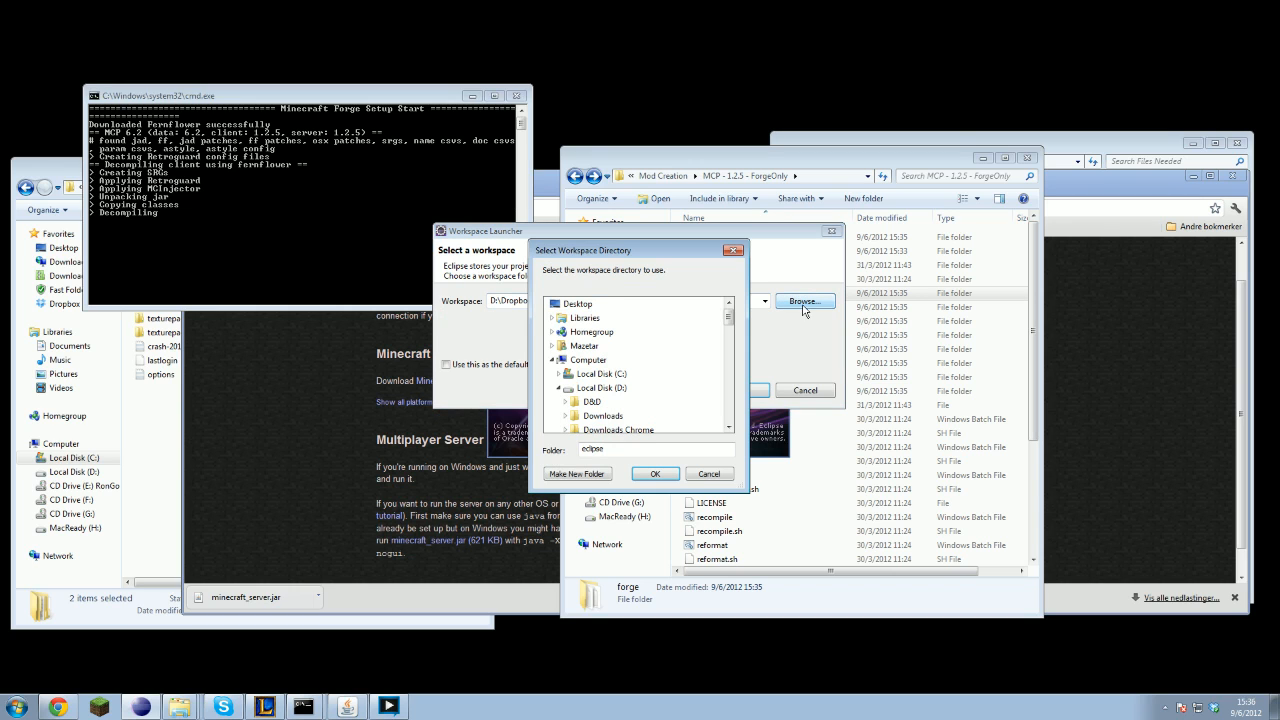
mouse_move(718, 324)
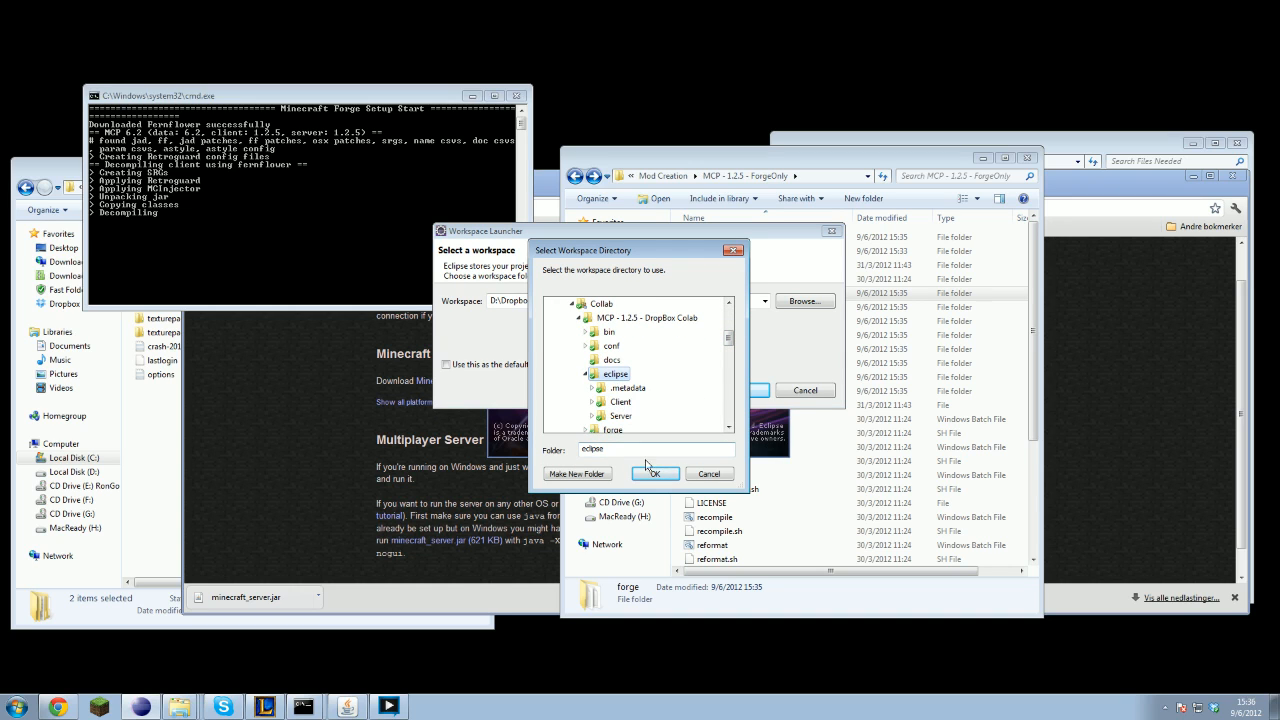
left_click(655, 473)
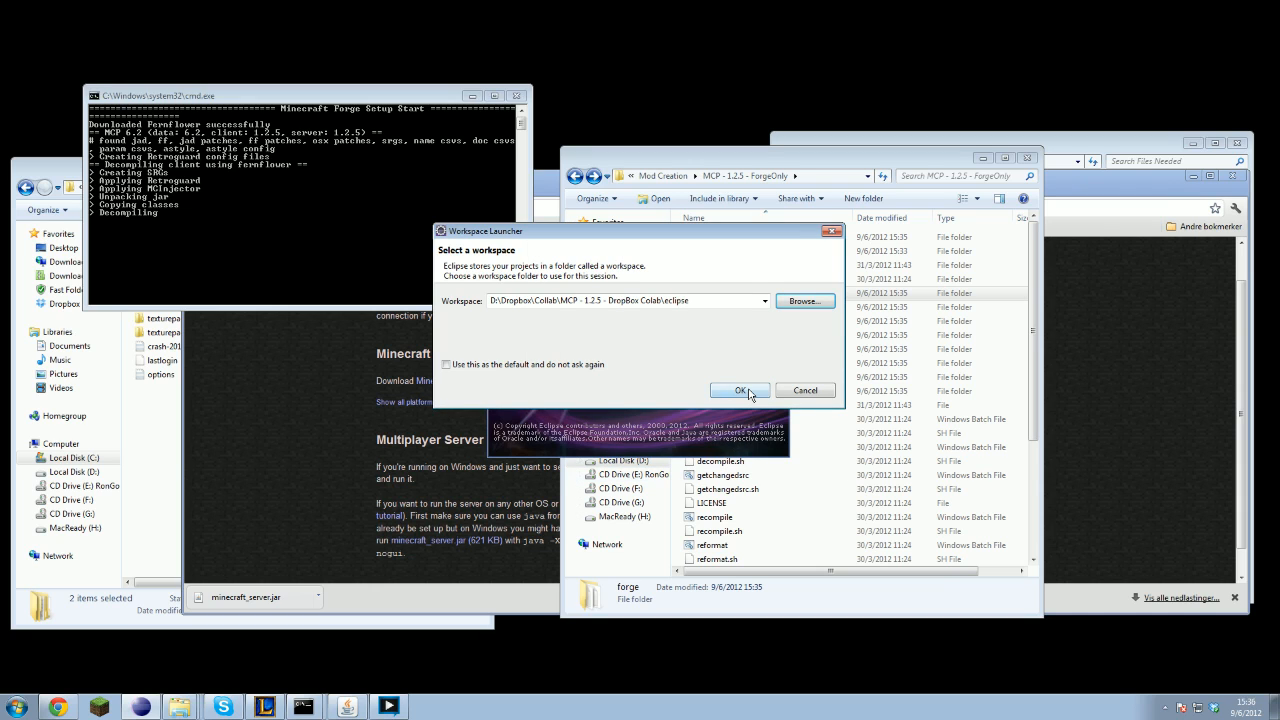
left_click(739, 390)
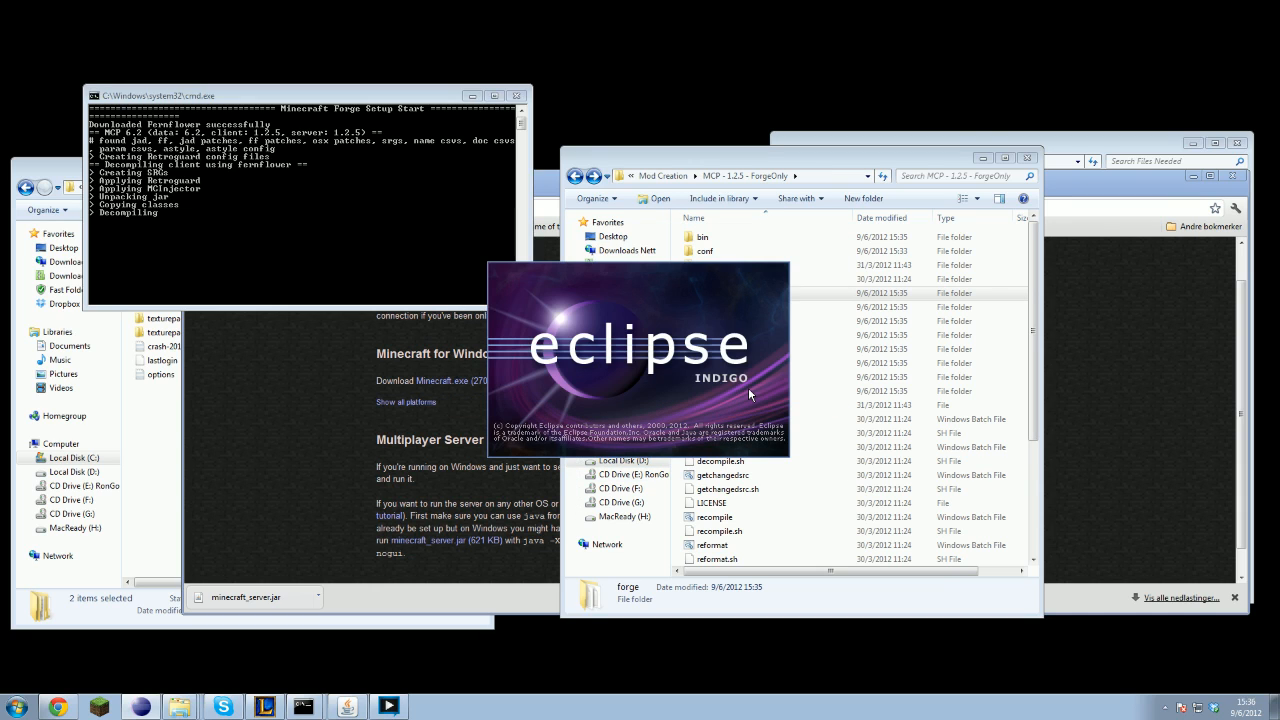